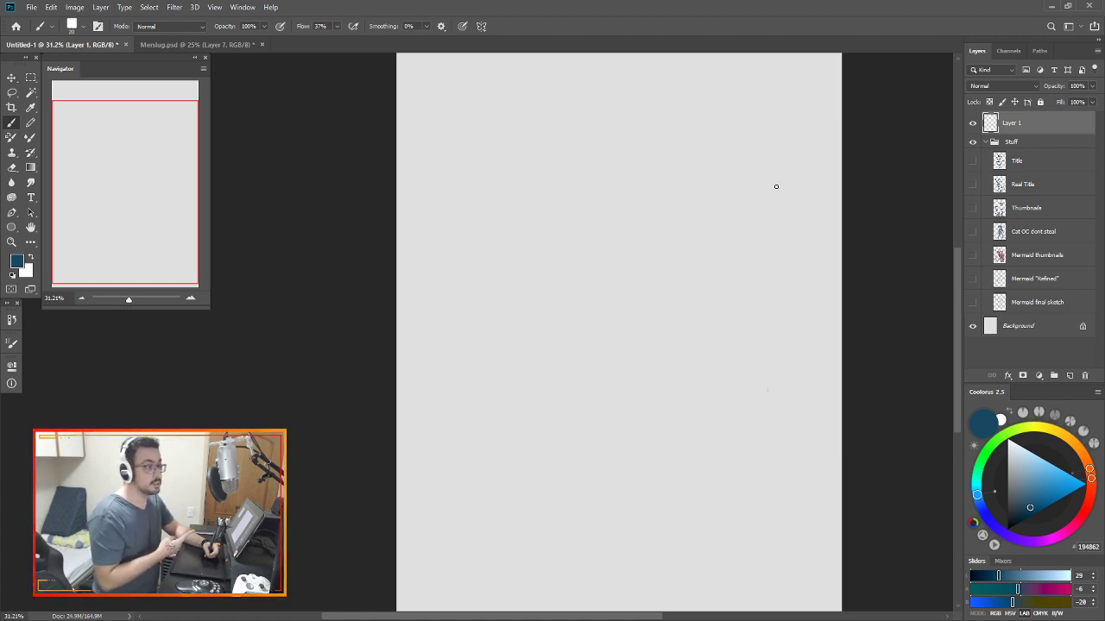
pyautogui.moveTo(784, 127)
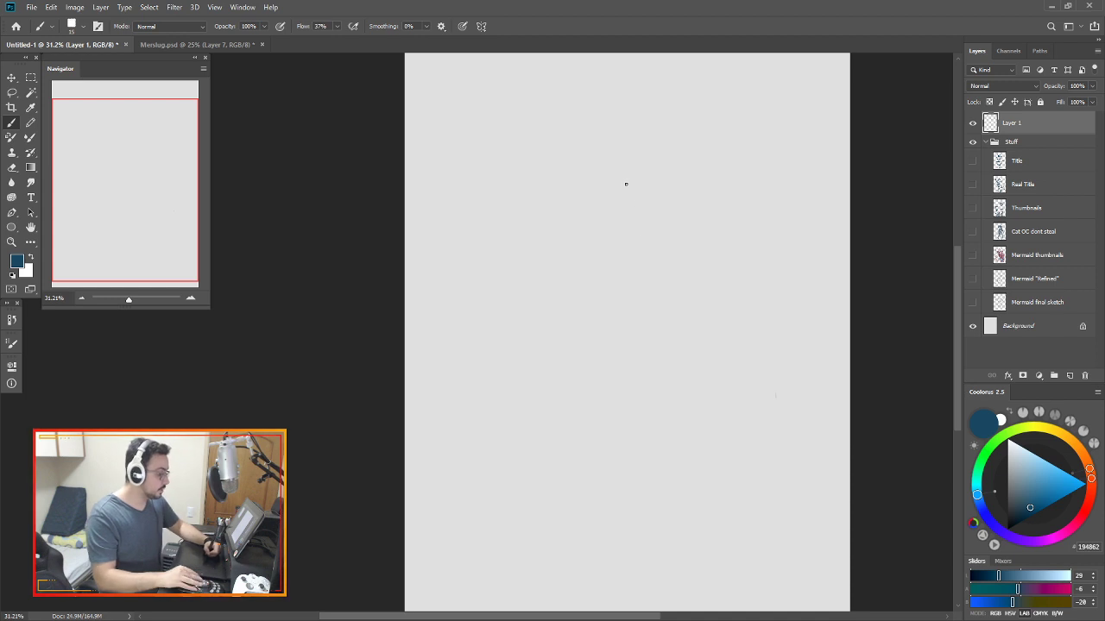
# Brush straight Shift-constrained edges forming a tall rectangular thumbnail frame.
pyautogui.press('shift')
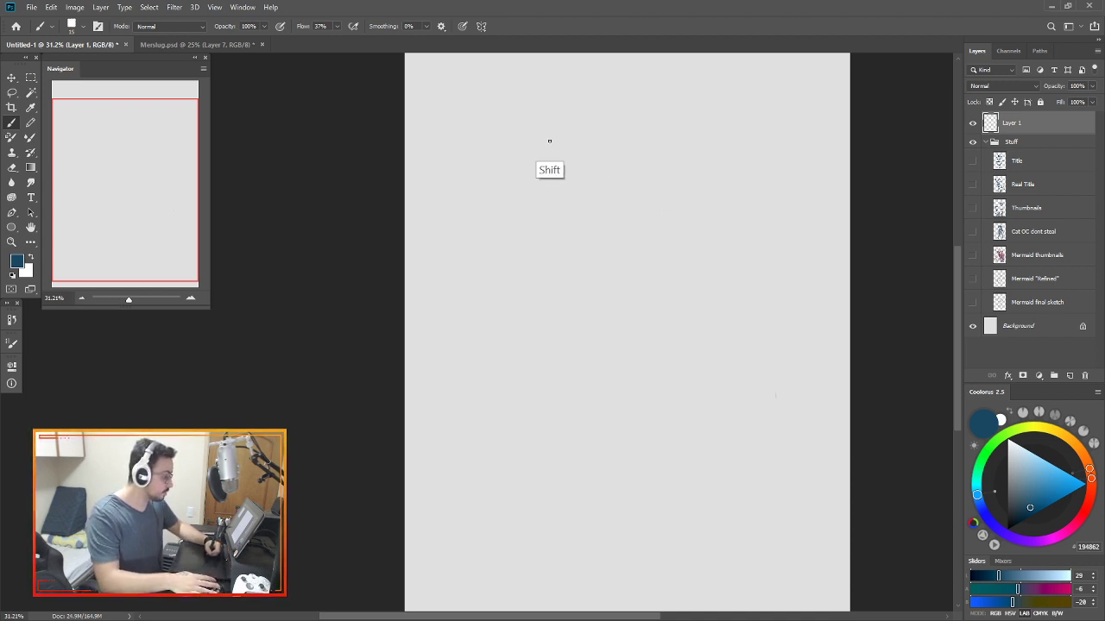
pyautogui.moveTo(550, 140); pyautogui.dragTo(499, 311)
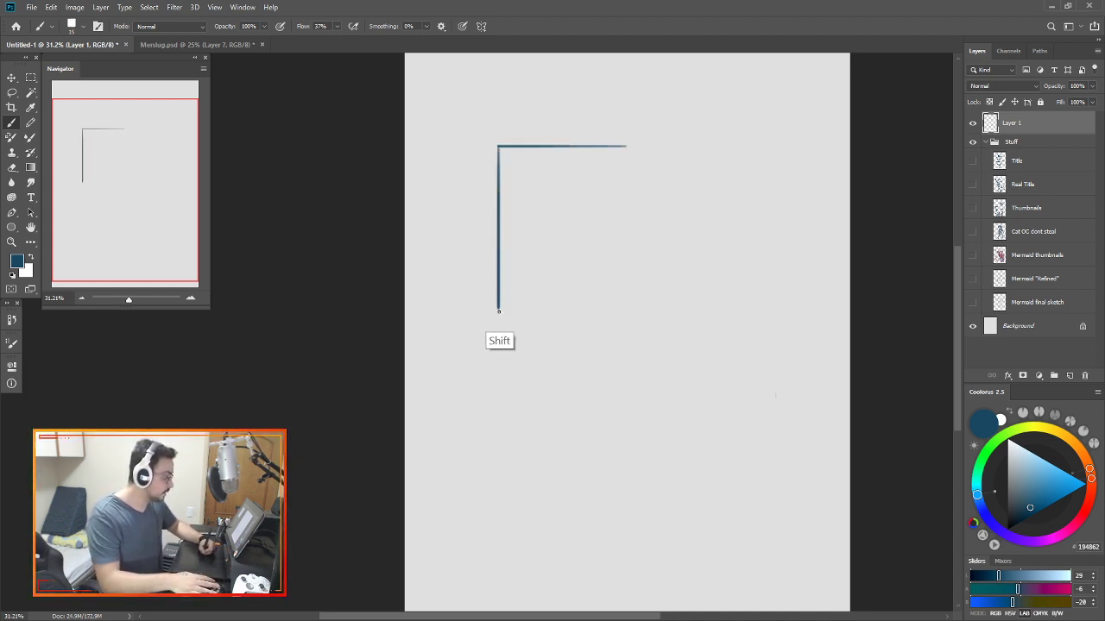
pyautogui.moveTo(499, 310); pyautogui.dragTo(628, 148)
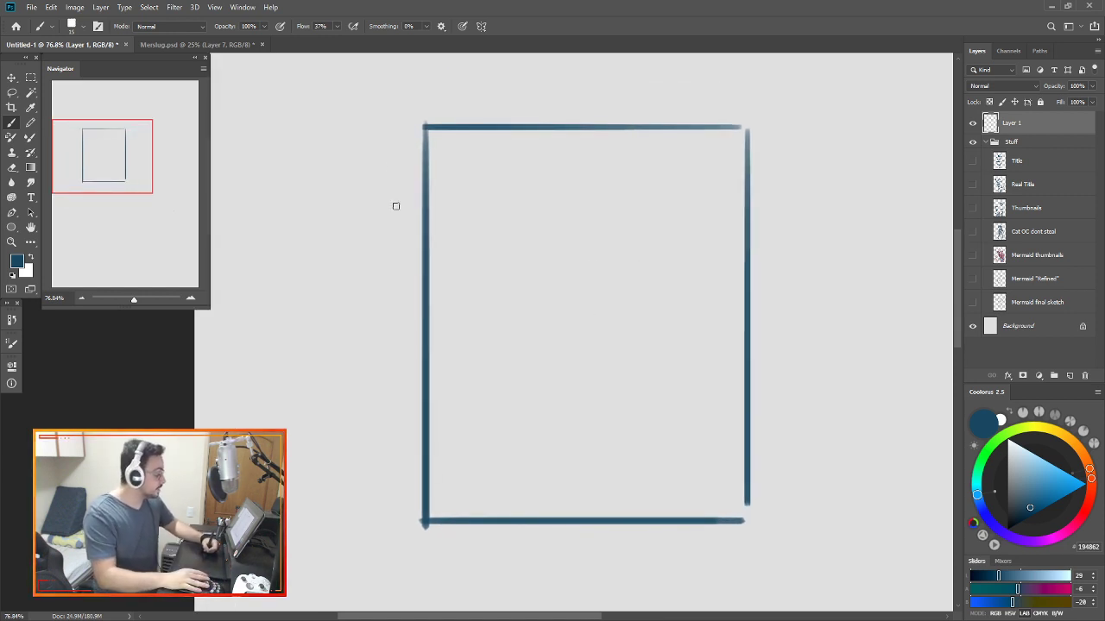
pyautogui.moveTo(373, 126)
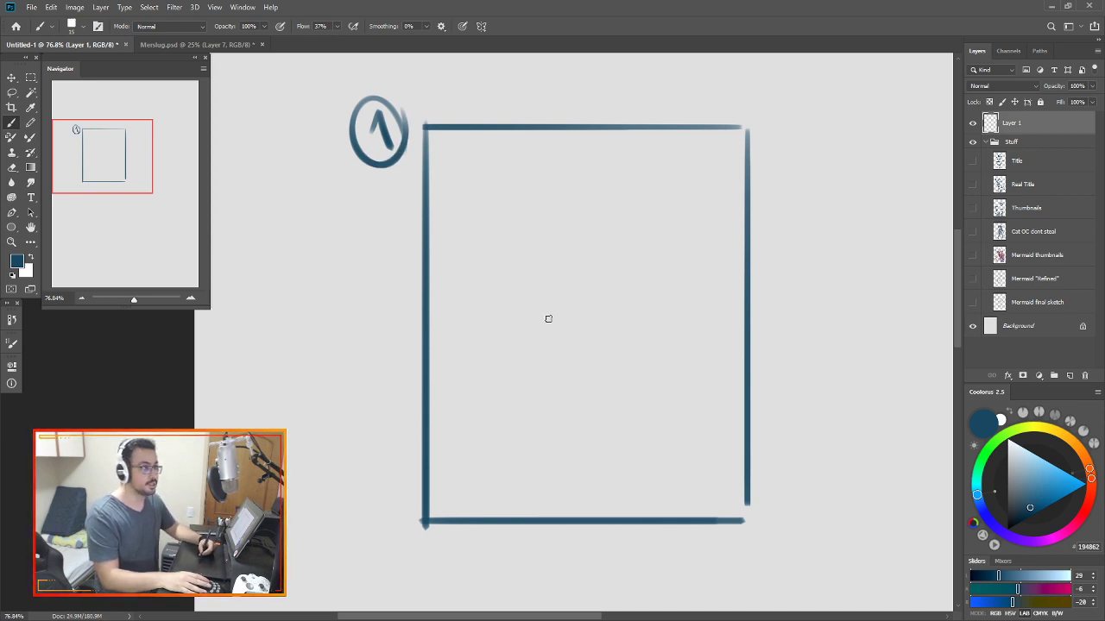
pyautogui.moveTo(563, 242)
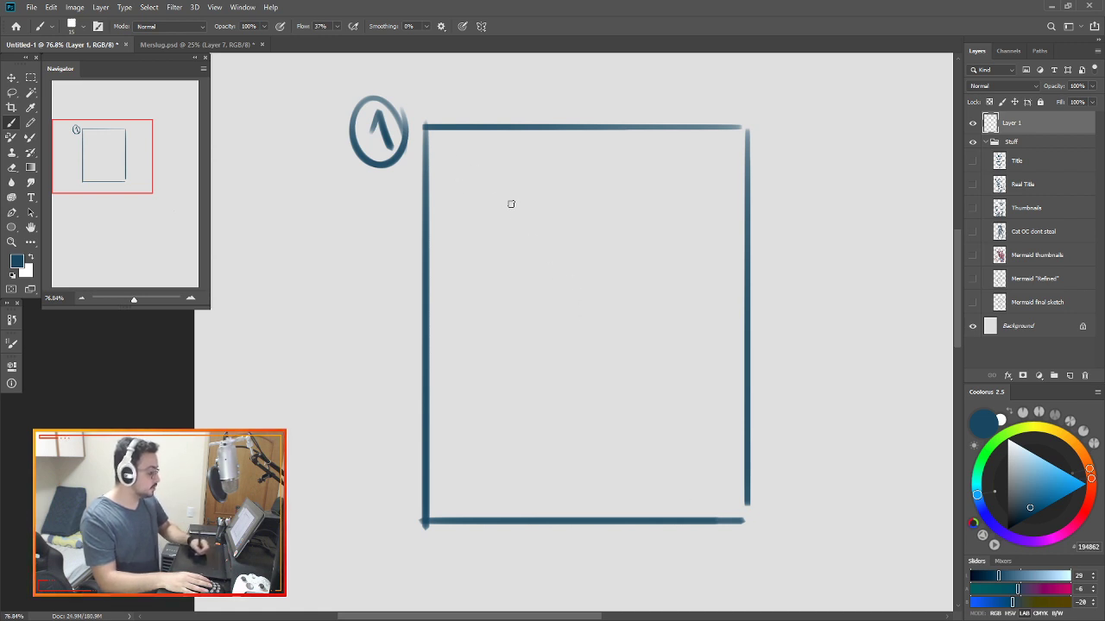
pyautogui.moveTo(629, 205)
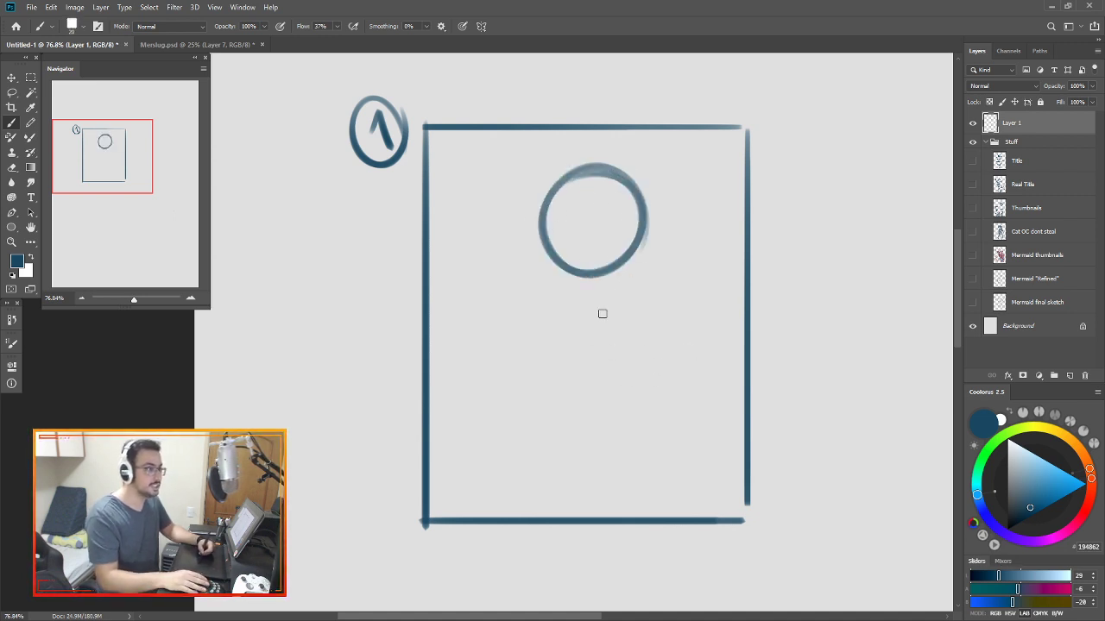
# Sketch head construction lines, hair, face, neck, body and raised arm inside the frame.
pyautogui.moveTo(570, 181); pyautogui.dragTo(582, 302)
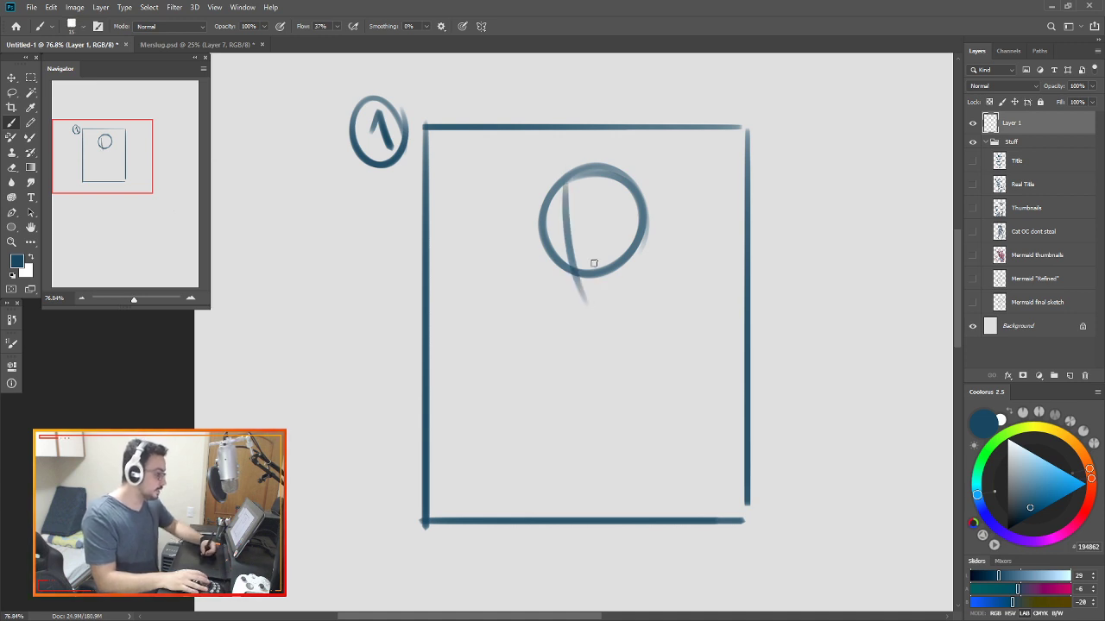
pyautogui.moveTo(587, 216); pyautogui.dragTo(596, 237)
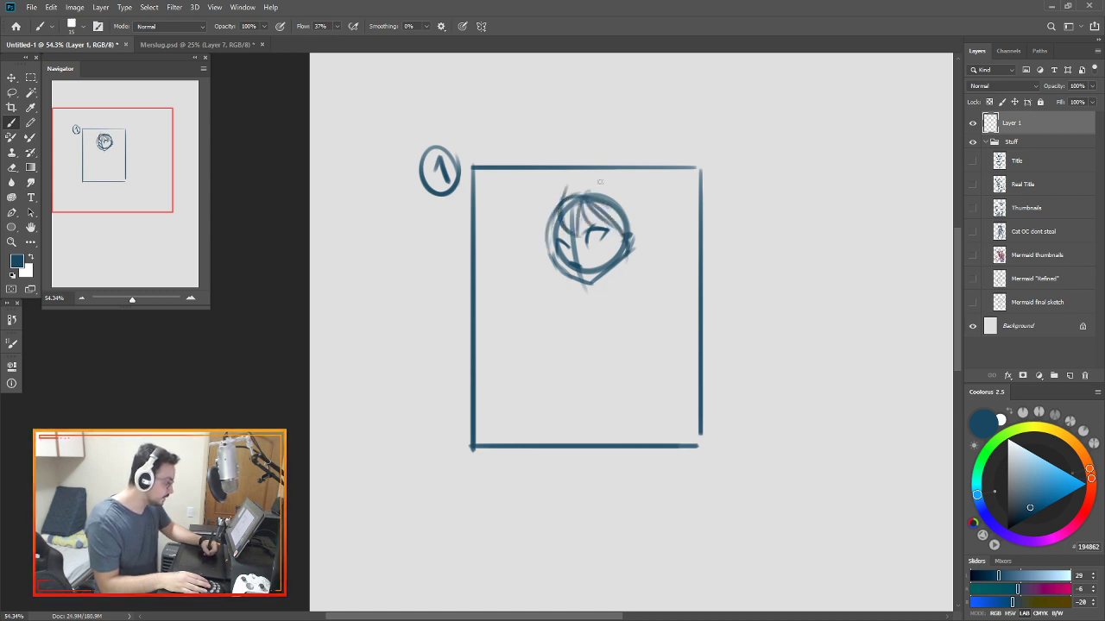
pyautogui.moveTo(604, 183); pyautogui.dragTo(631, 279)
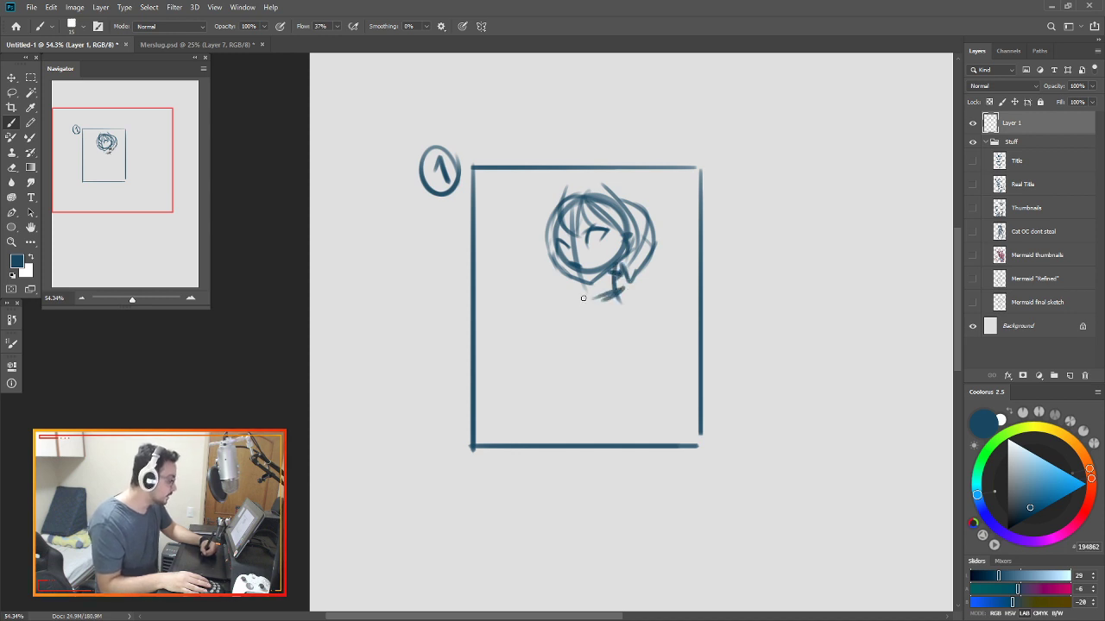
pyautogui.moveTo(617, 293); pyautogui.dragTo(595, 389)
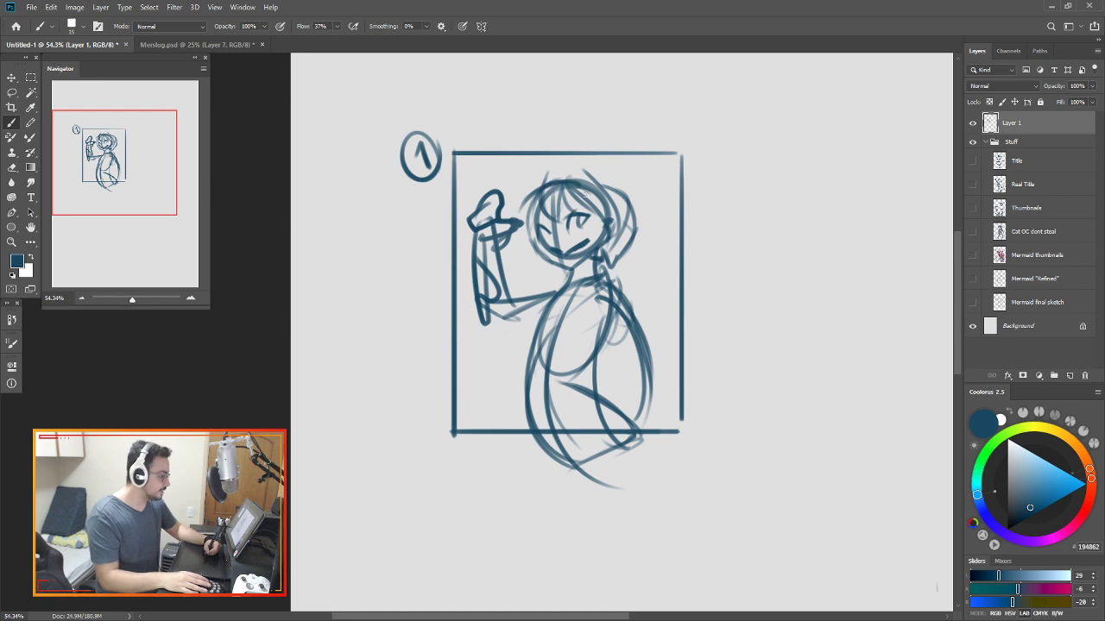
pyautogui.moveTo(540, 186); pyautogui.dragTo(595, 160)
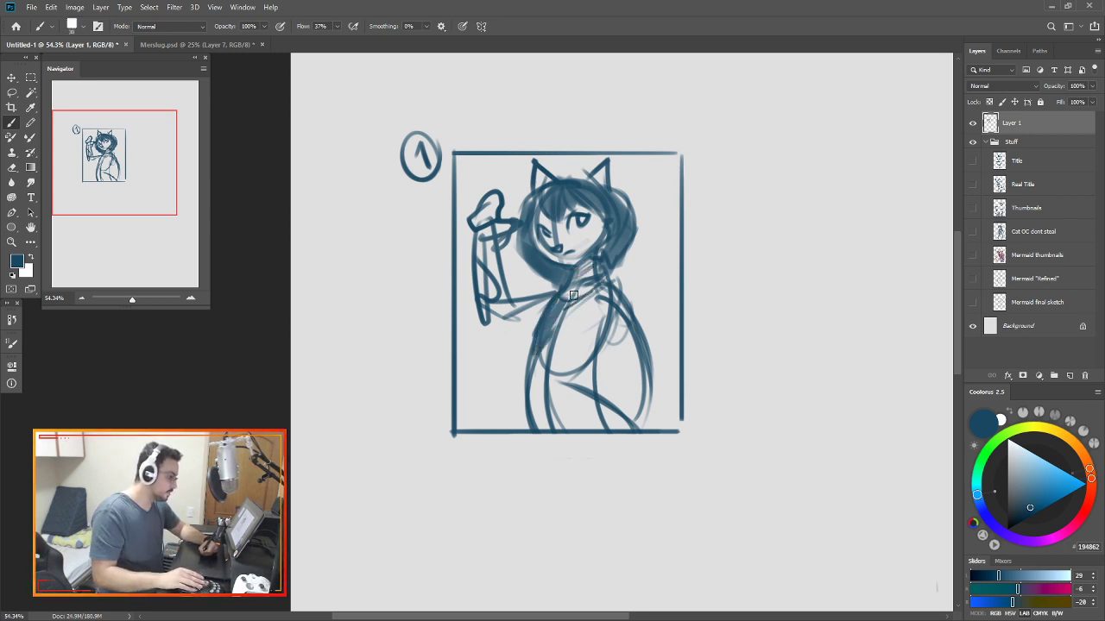
# Add cat ears and dark hair, and lighten shapes out of the lower dark band.
pyautogui.moveTo(573, 298); pyautogui.dragTo(626, 336)
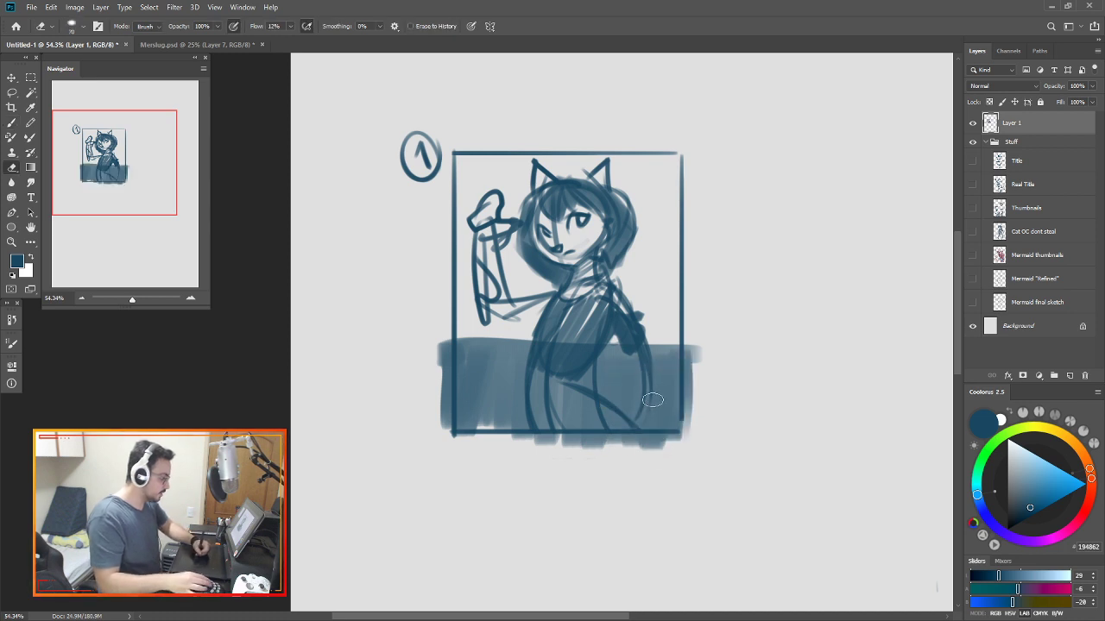
pyautogui.moveTo(654, 399); pyautogui.dragTo(582, 401)
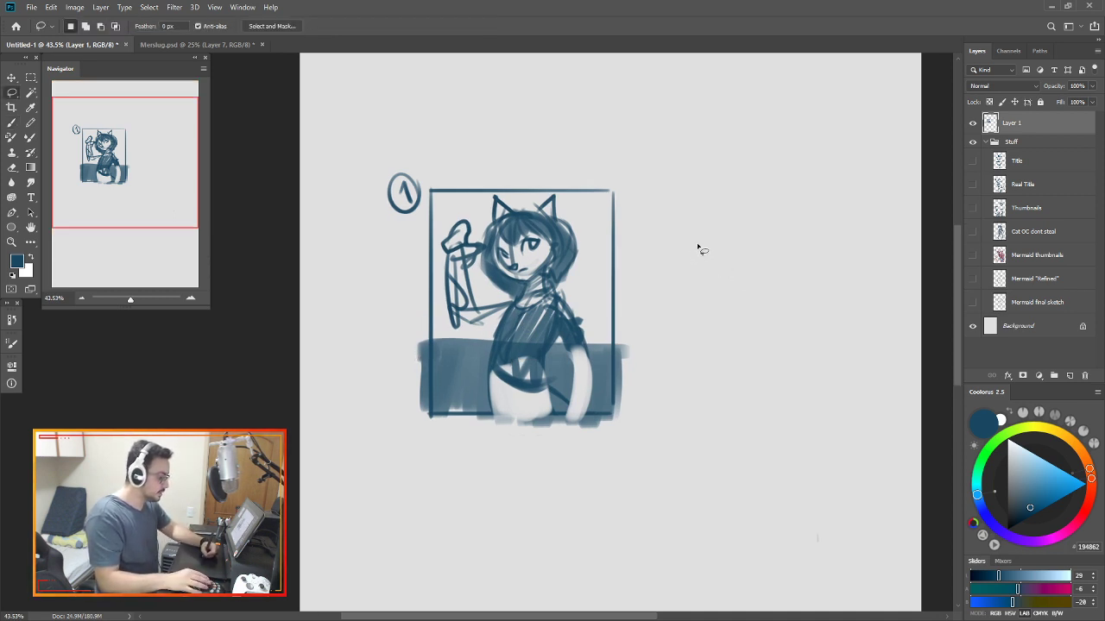
# Draw a second frame to the right and sketch a figure with raised arm and ground strokes.
pyautogui.moveTo(671, 159); pyautogui.dragTo(675, 359)
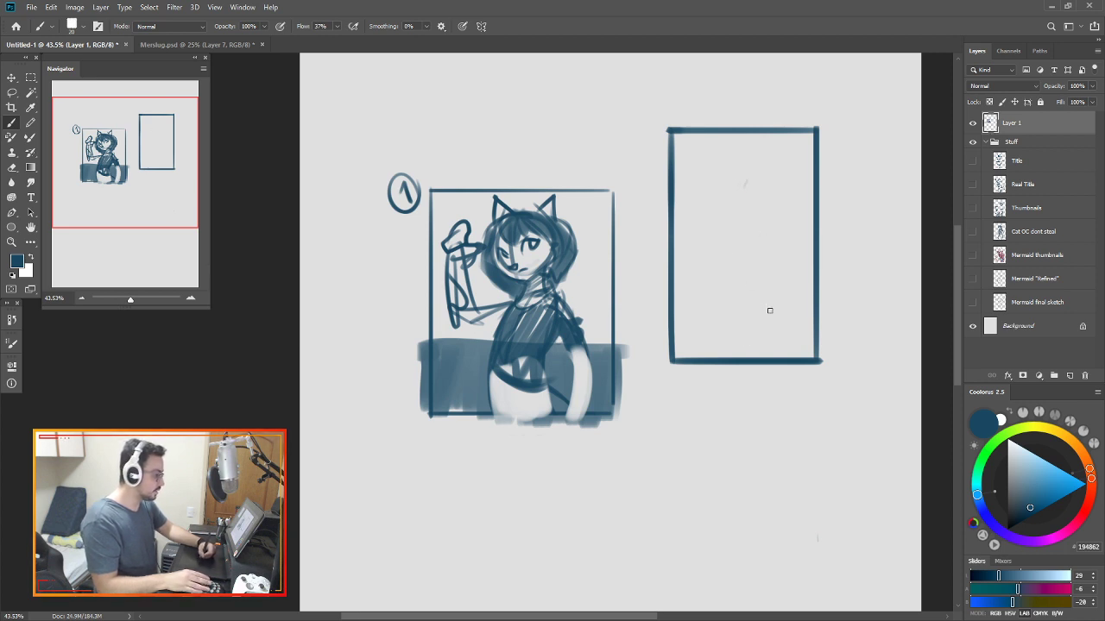
pyautogui.moveTo(706, 289); pyautogui.dragTo(762, 287)
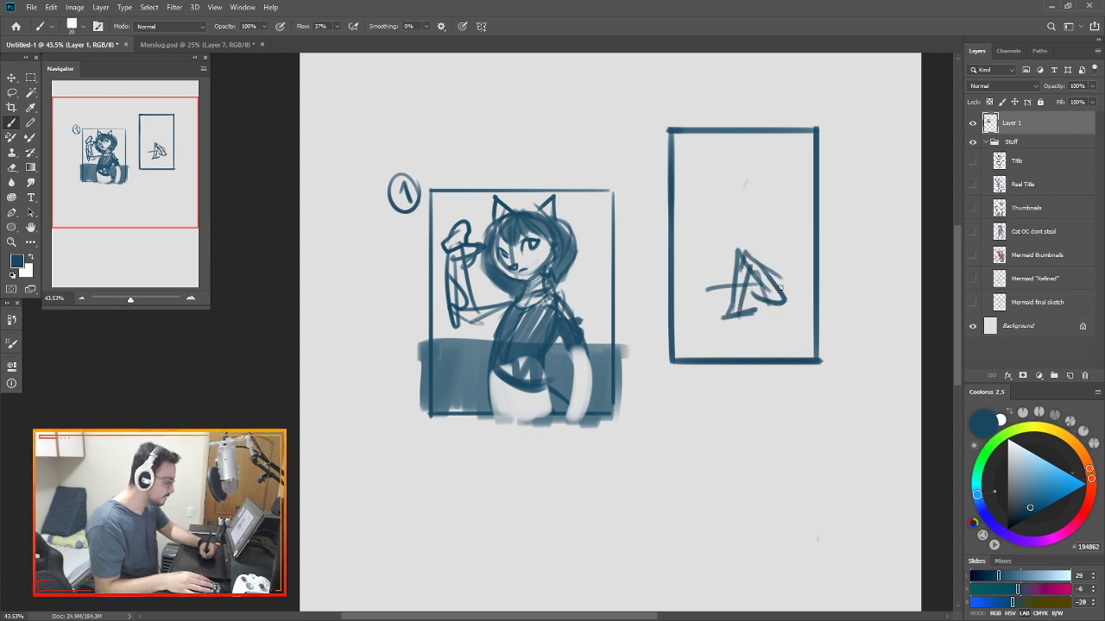
pyautogui.moveTo(738, 242); pyautogui.dragTo(772, 302)
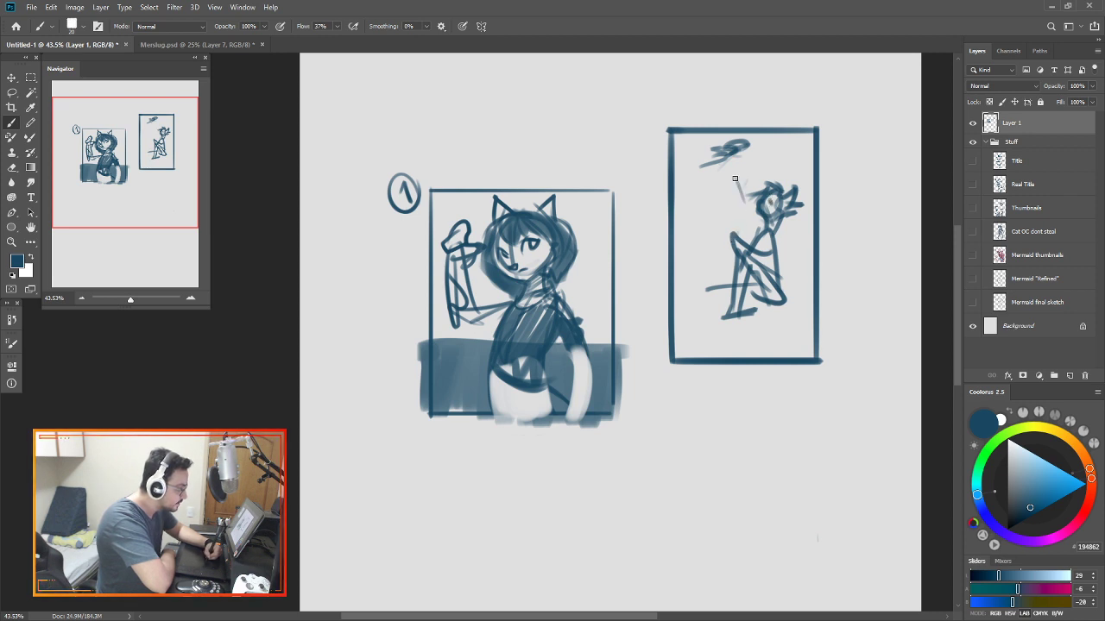
pyautogui.moveTo(735, 178); pyautogui.dragTo(770, 257)
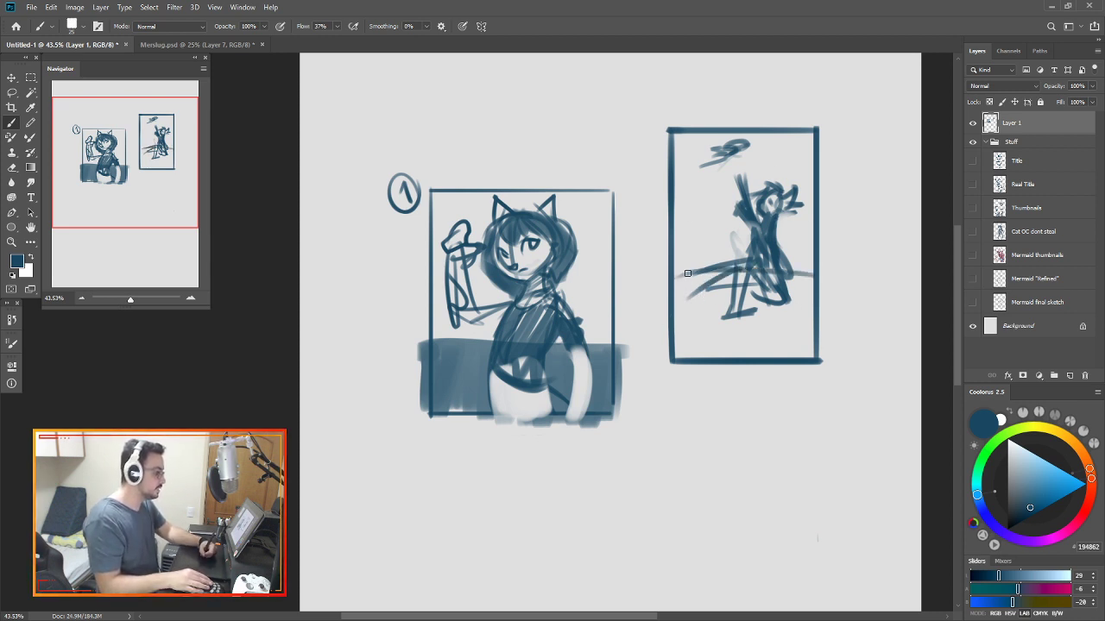
pyautogui.moveTo(690, 284); pyautogui.dragTo(786, 366)
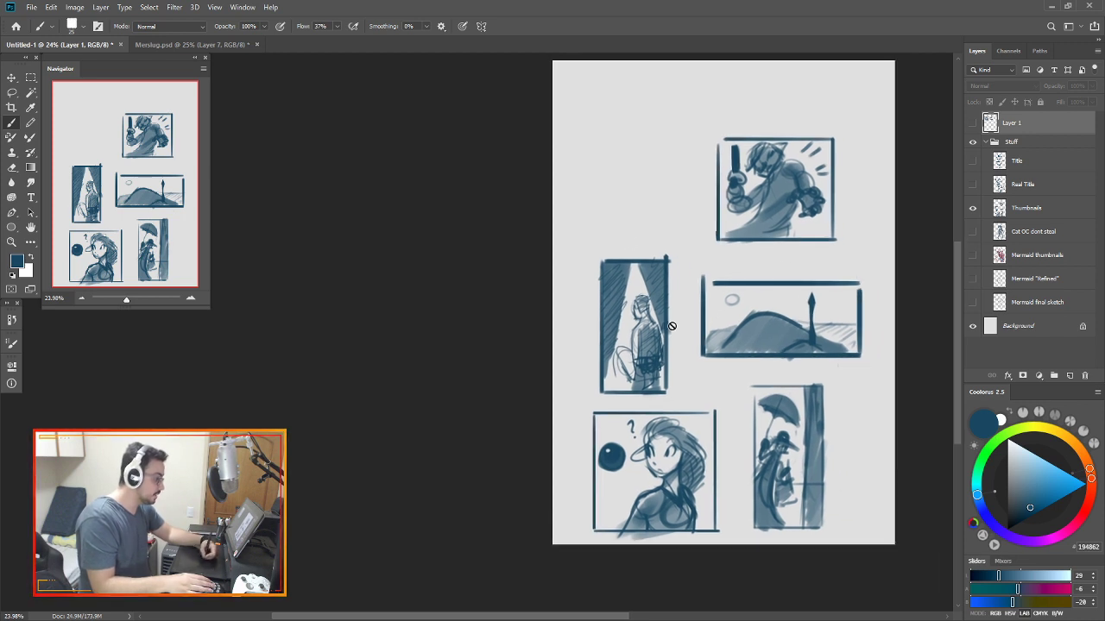
pyautogui.moveTo(855, 454)
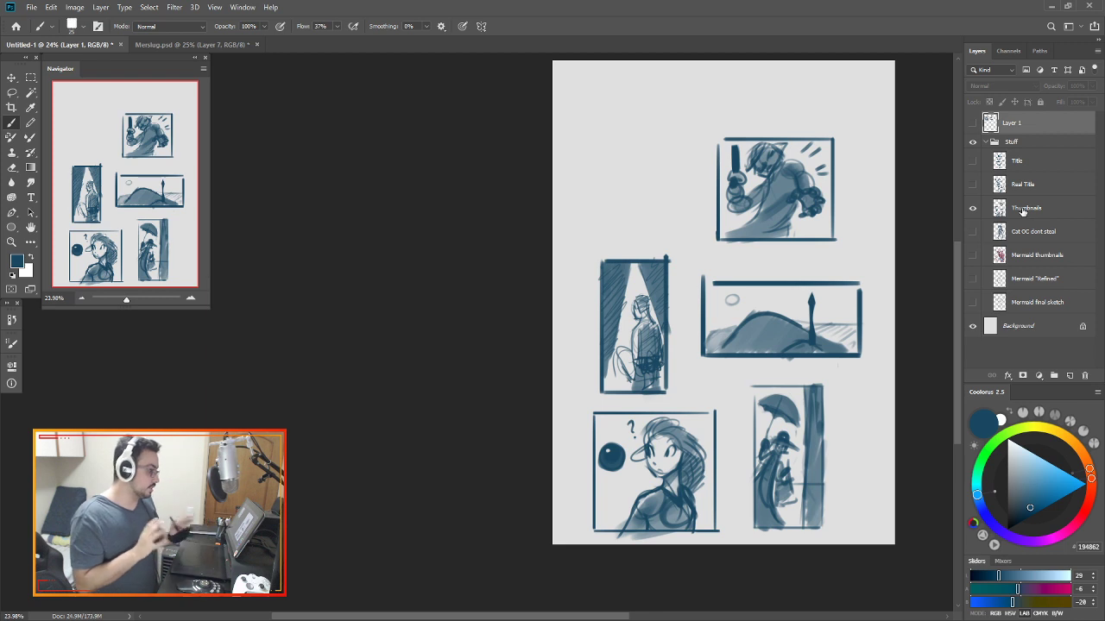
# Hide Layer 1 and show the Thumbnails layer in the Layers panel.
pyautogui.click(973, 207)
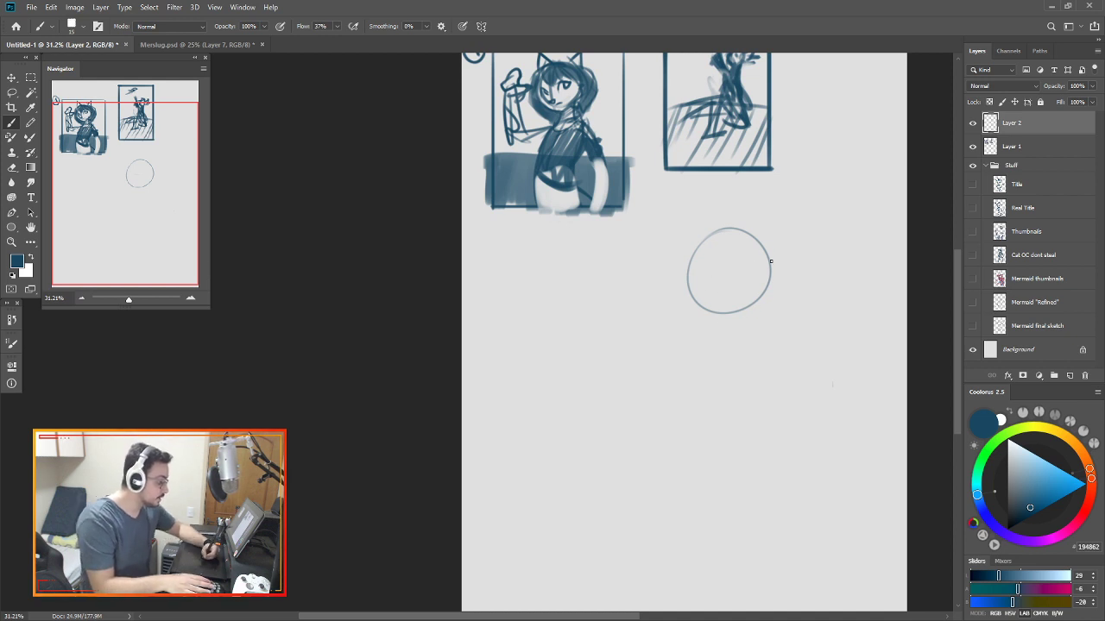
# Brush a head circle below the sketches on a new Layer 2.
pyautogui.moveTo(691, 285); pyautogui.dragTo(768, 264)
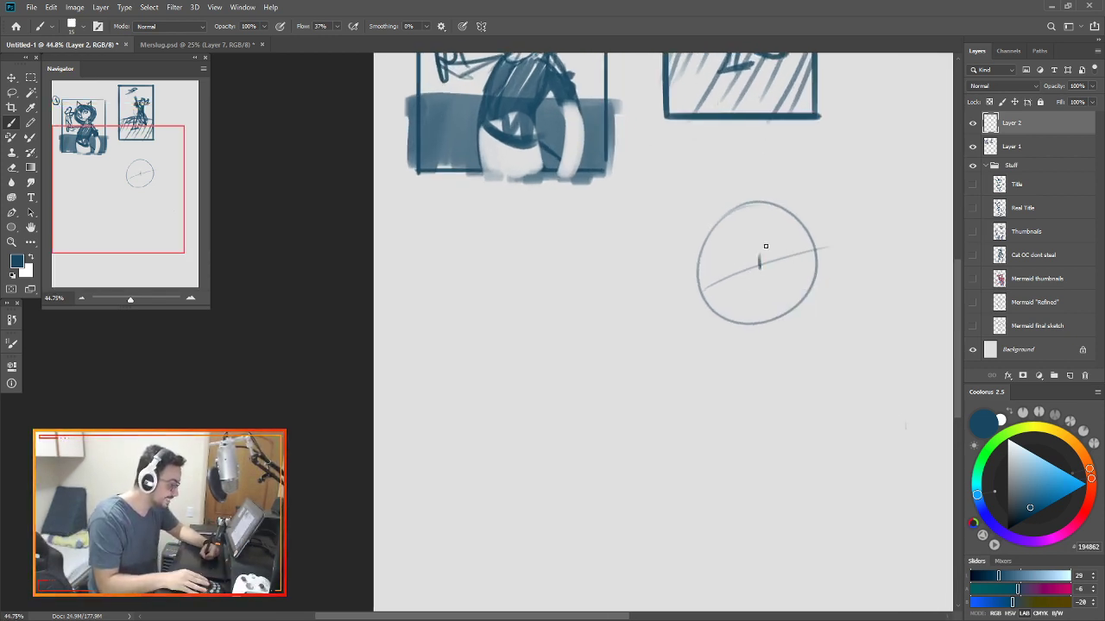
# Draw brow, eyes, nose, jawline, pointed chin and hair strands over the head circle.
pyautogui.moveTo(766, 246); pyautogui.dragTo(777, 269)
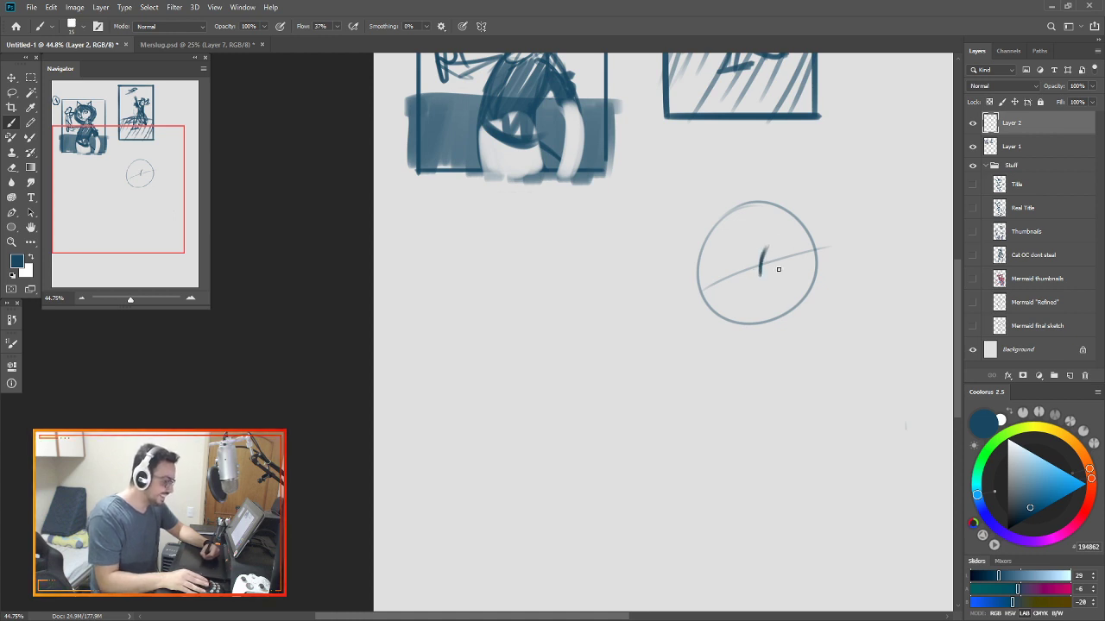
pyautogui.moveTo(760, 263); pyautogui.dragTo(777, 258)
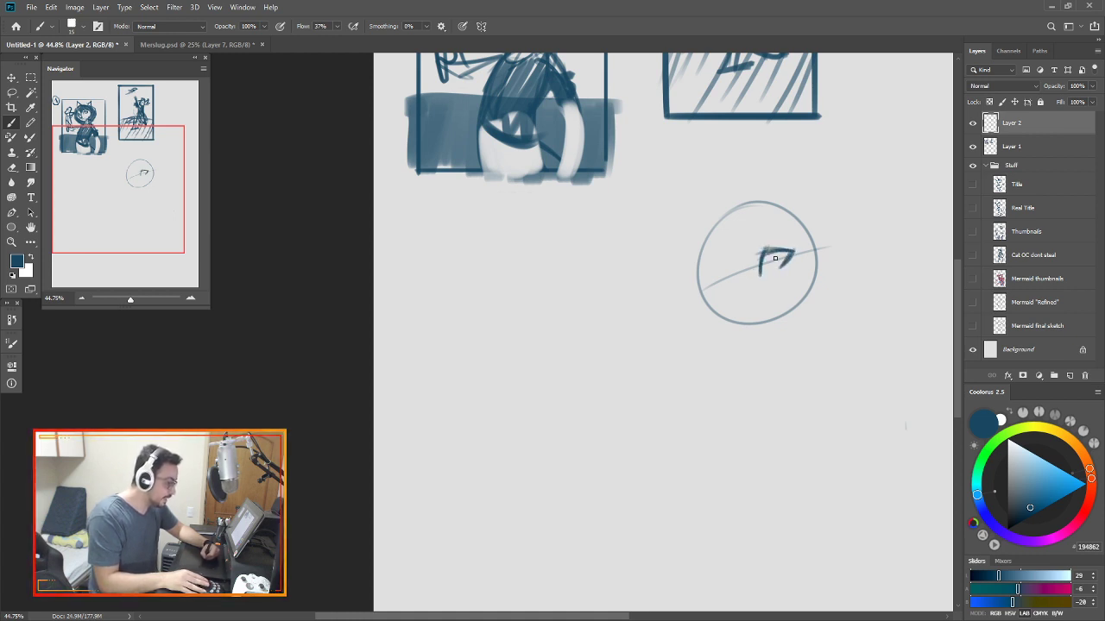
pyautogui.moveTo(759, 259); pyautogui.dragTo(790, 251)
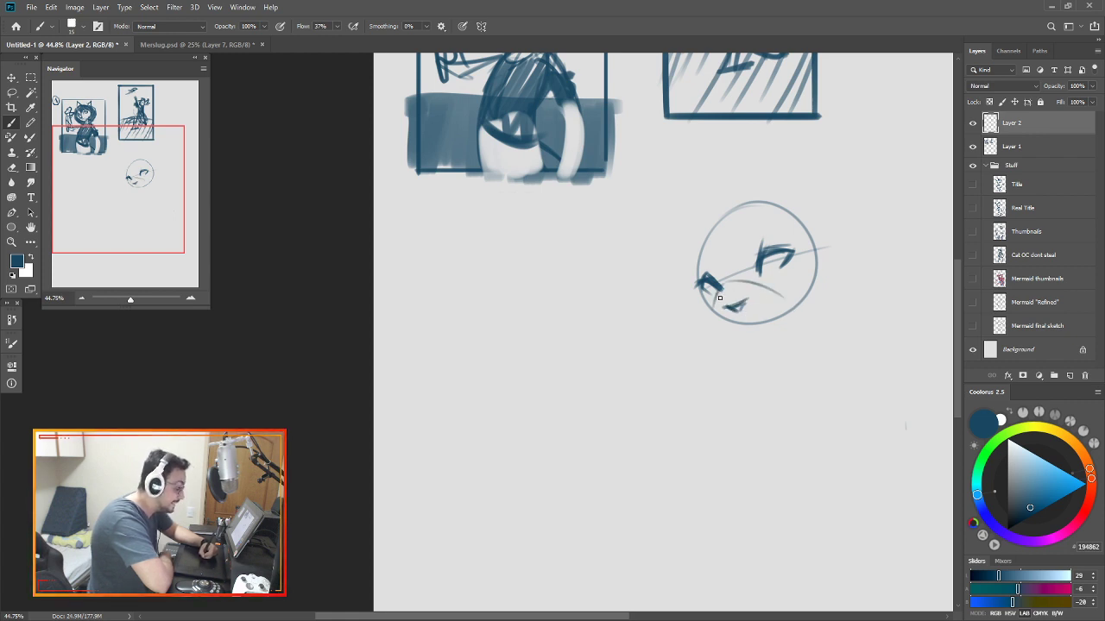
pyautogui.moveTo(720, 298); pyautogui.dragTo(811, 291)
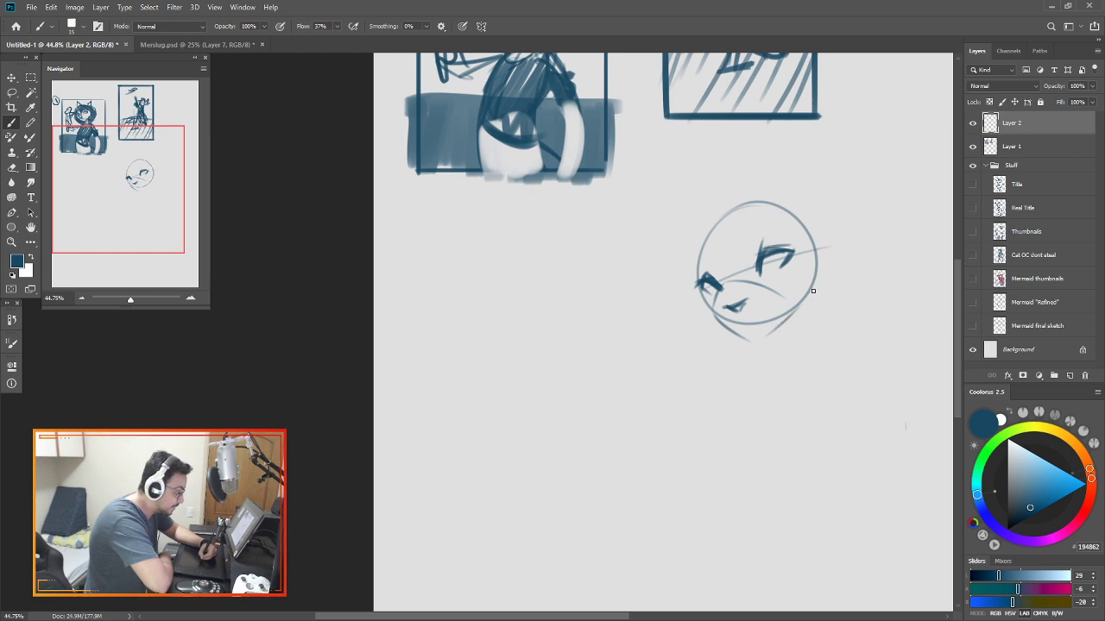
pyautogui.moveTo(812, 291); pyautogui.dragTo(741, 337)
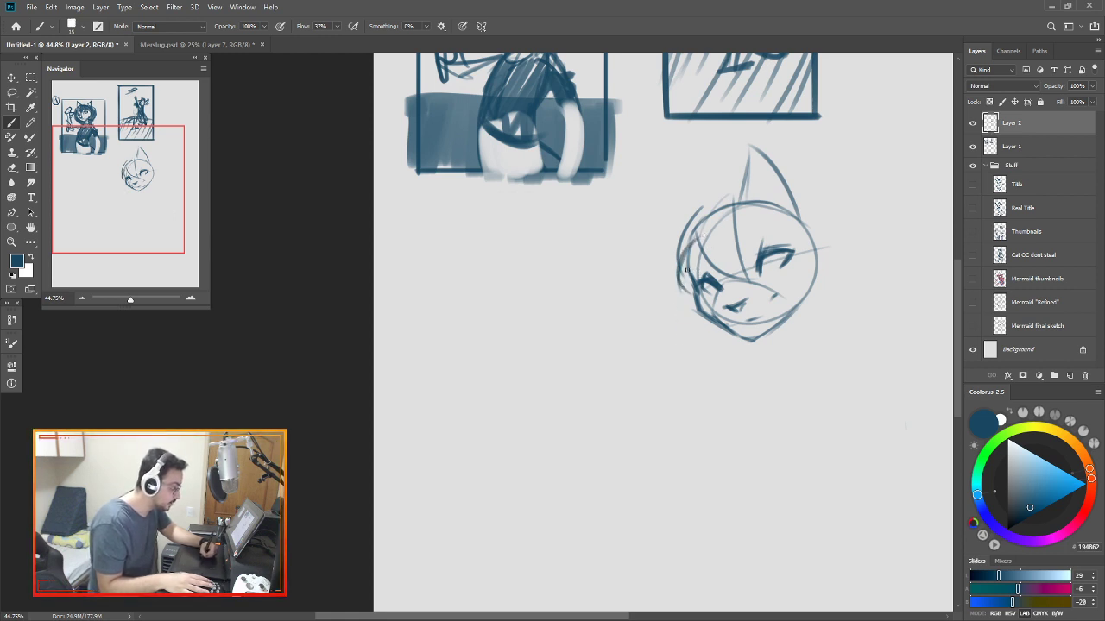
pyautogui.moveTo(689, 272); pyautogui.dragTo(714, 377)
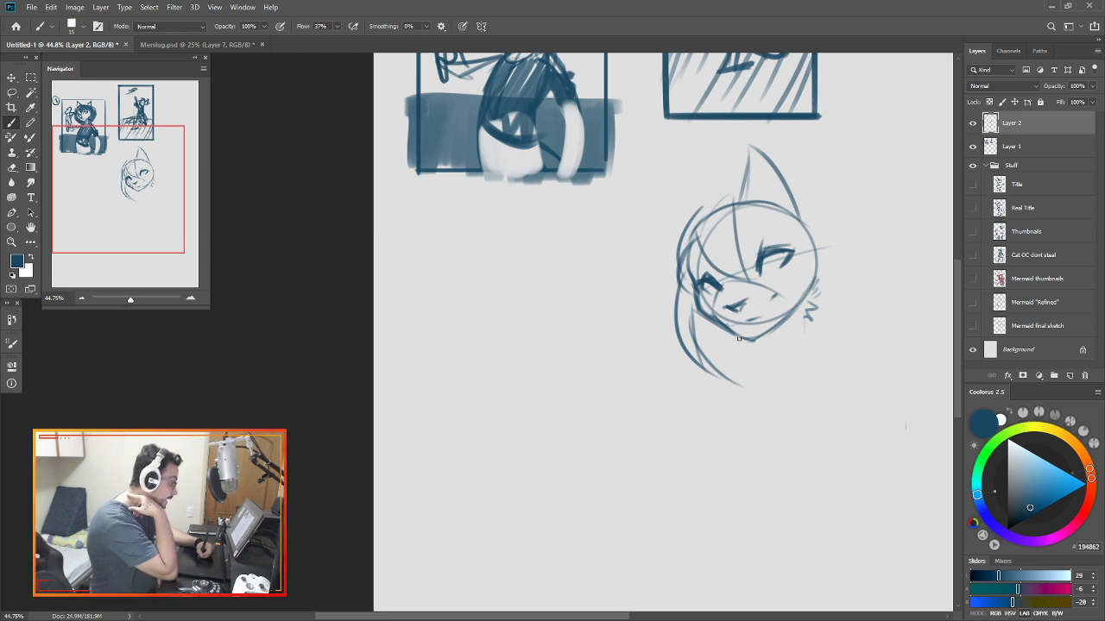
# Extend the hair past the face and add neck and shoulder lines.
pyautogui.moveTo(739, 338); pyautogui.dragTo(782, 398)
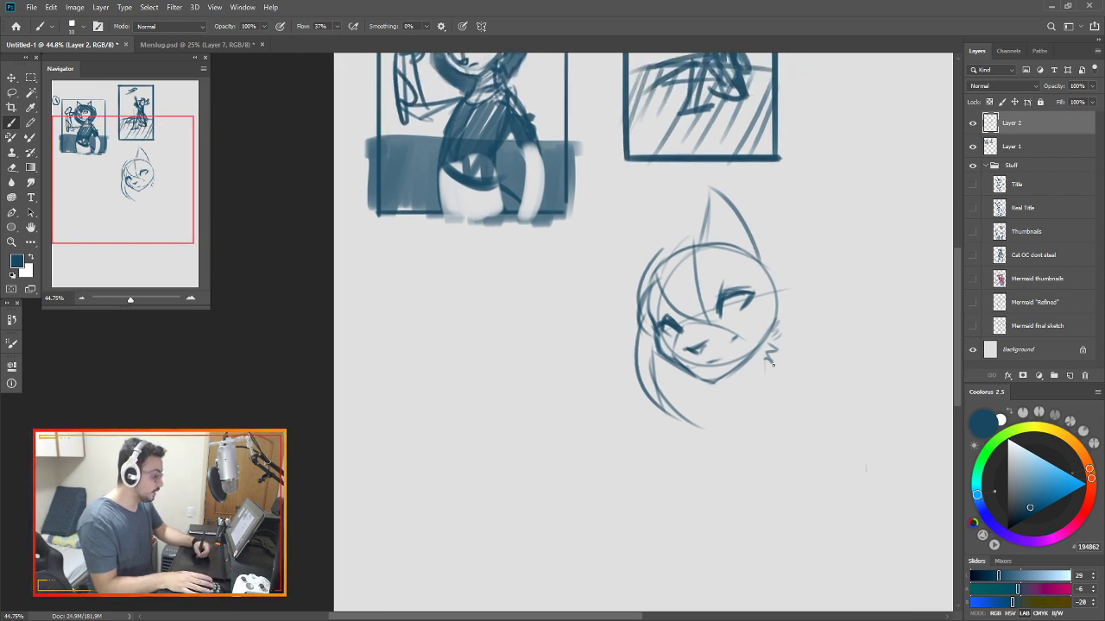
pyautogui.moveTo(666, 172); pyautogui.dragTo(763, 477)
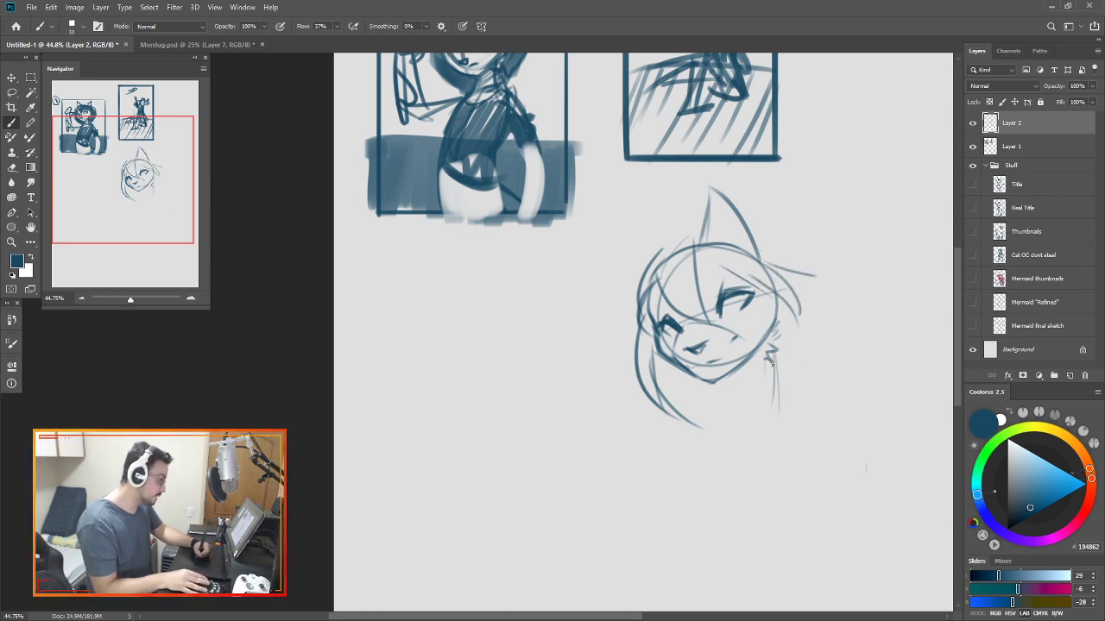
pyautogui.moveTo(764, 333); pyautogui.dragTo(773, 389)
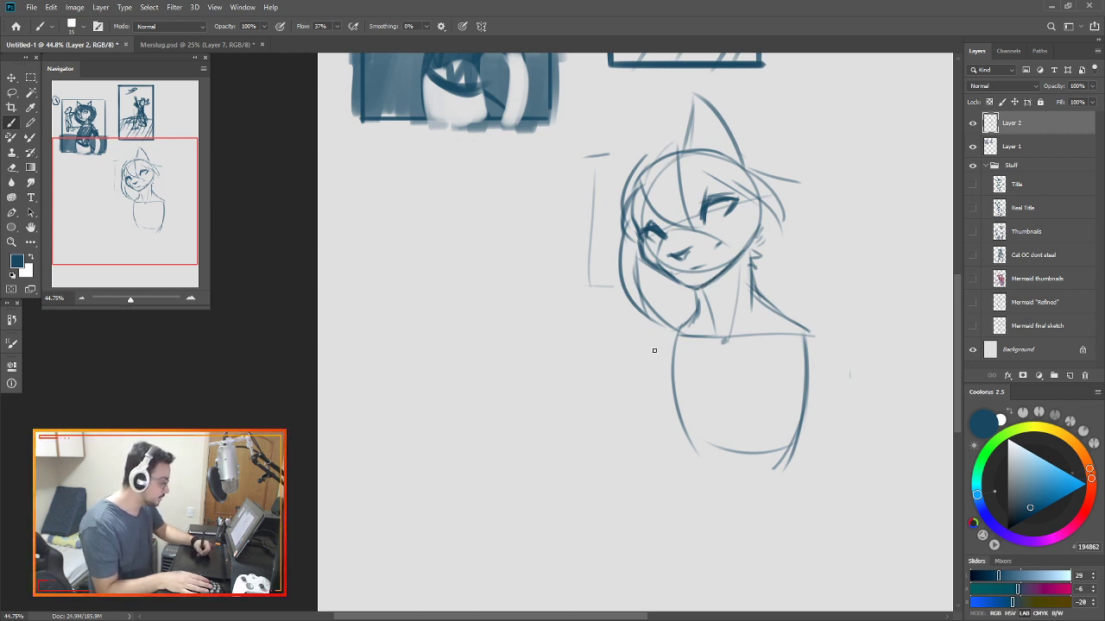
# Resketch the girl's face and hair, then rough in the bust and torso outline.
pyautogui.moveTo(656, 350); pyautogui.dragTo(706, 461)
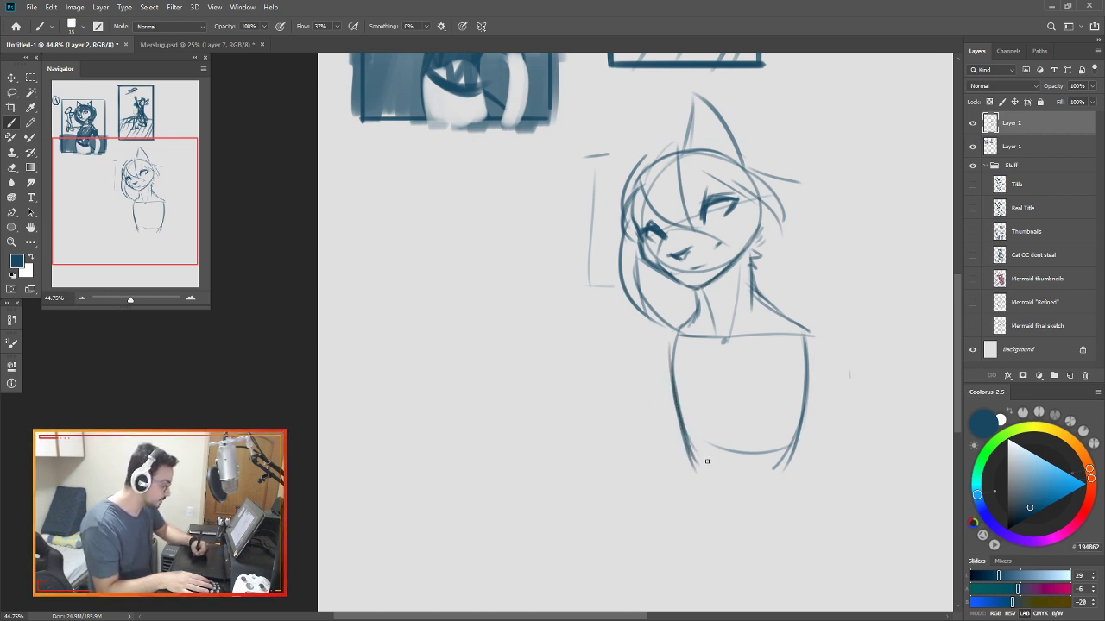
pyautogui.moveTo(706, 461); pyautogui.dragTo(737, 399)
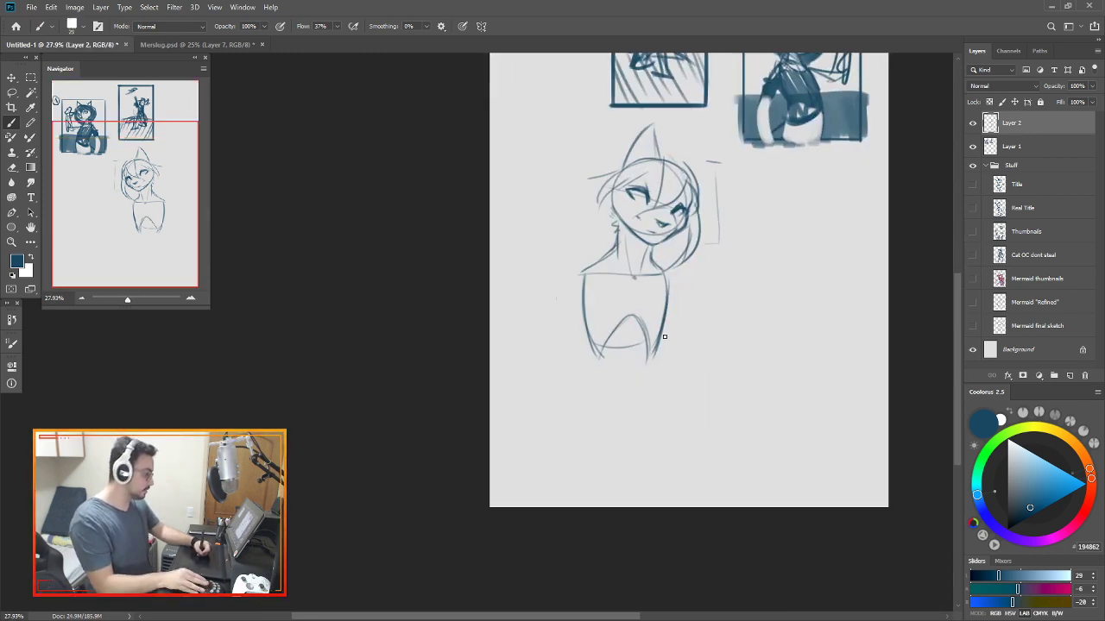
pyautogui.moveTo(642, 345); pyautogui.dragTo(656, 458)
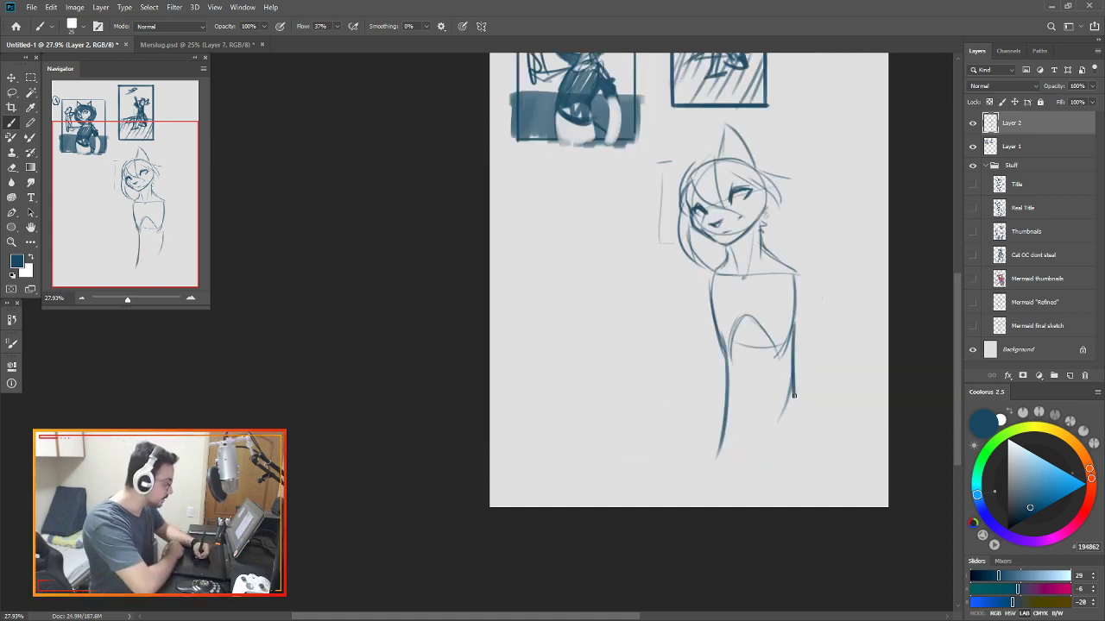
pyautogui.moveTo(781, 397); pyautogui.dragTo(757, 457)
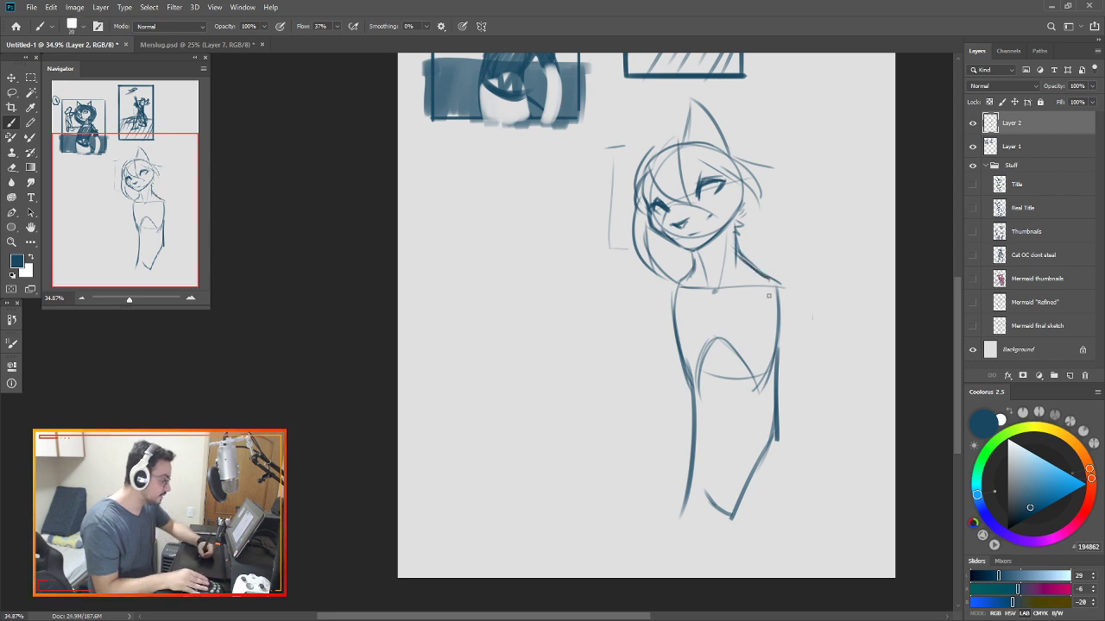
pyautogui.moveTo(764, 280); pyautogui.dragTo(759, 410)
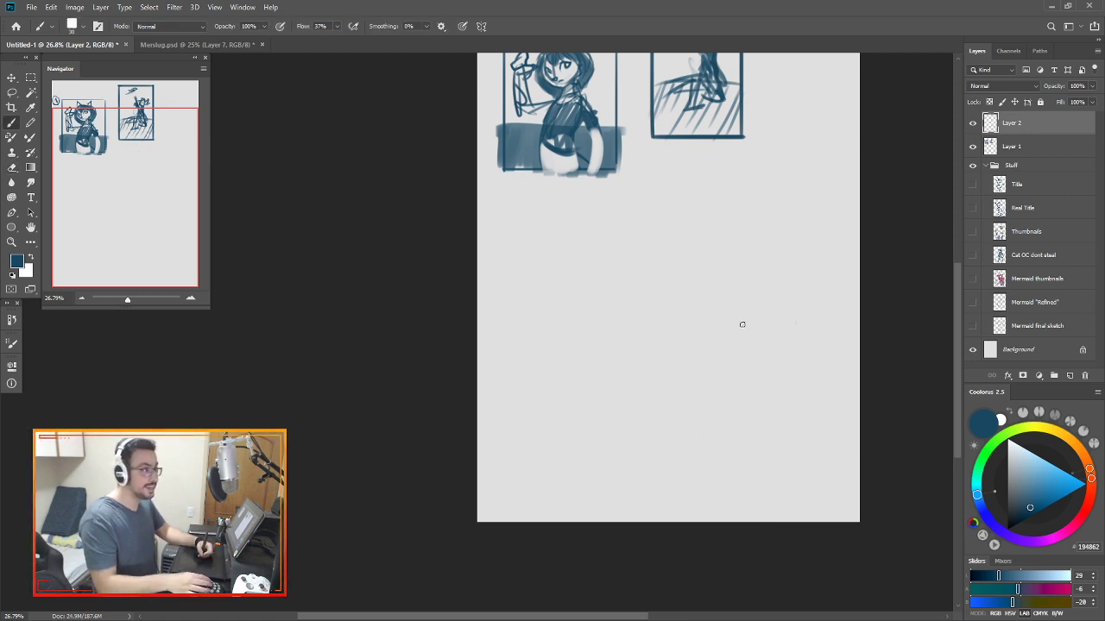
# Clear the head sketch from Layer 2.
pyautogui.press('ctrl')
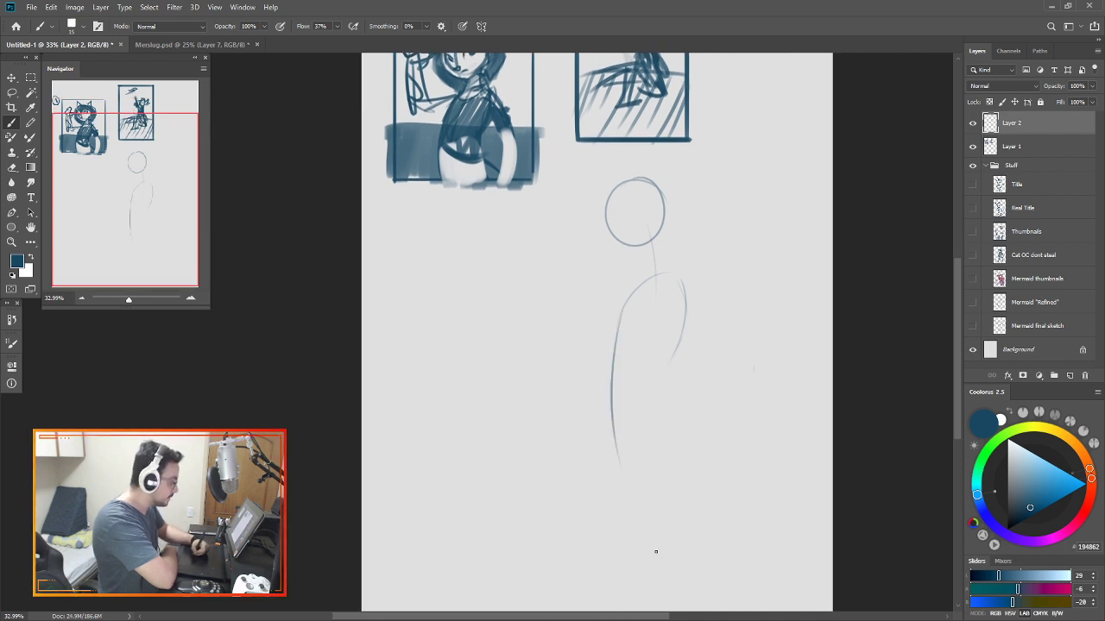
# Draw the figure's rounded back curve, body line and long leg lines.
pyautogui.scroll(-3)
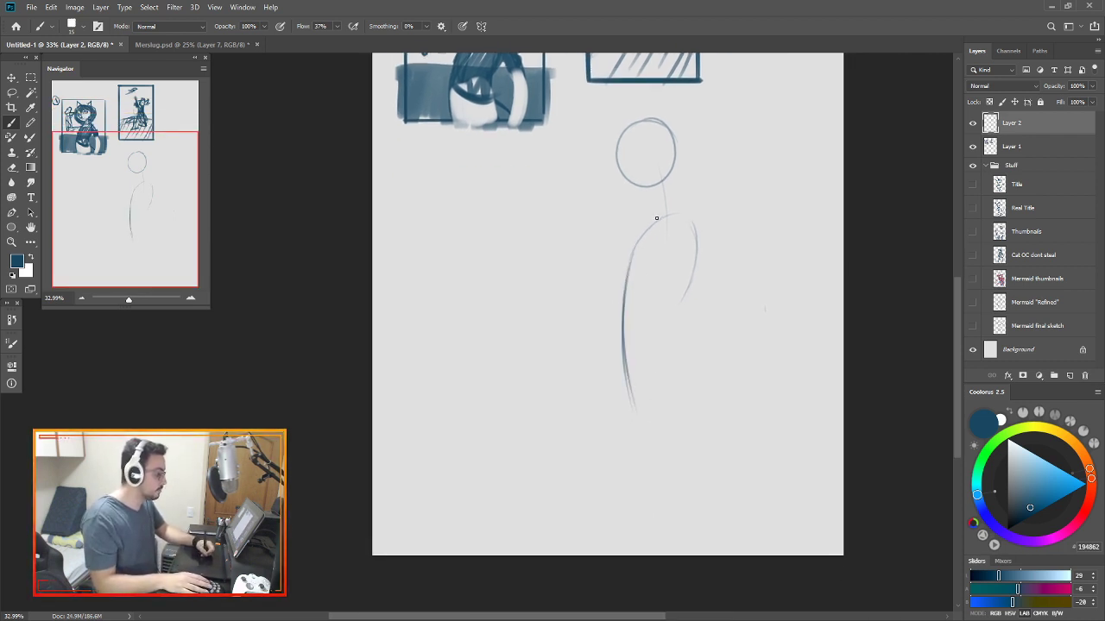
pyautogui.moveTo(656, 218); pyautogui.dragTo(627, 265)
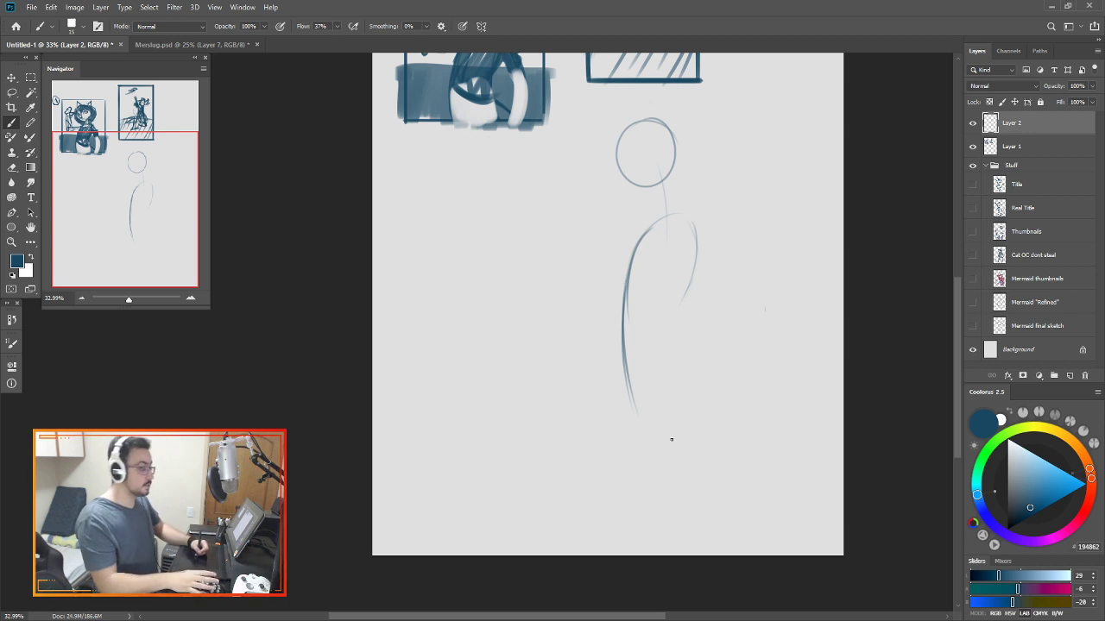
pyautogui.moveTo(665, 220); pyautogui.dragTo(661, 483)
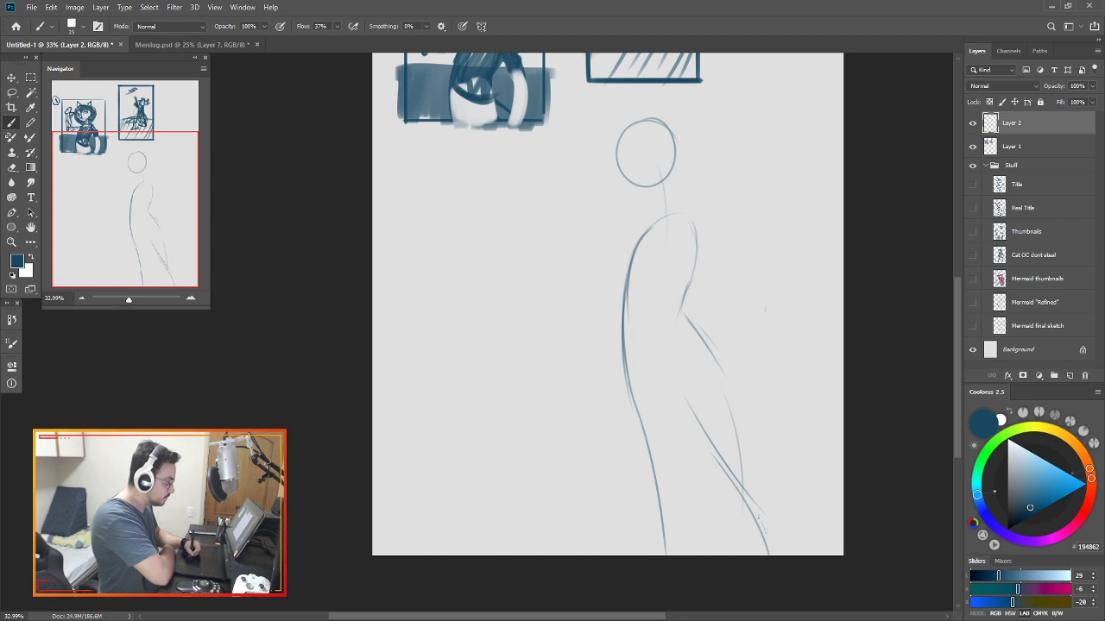
pyautogui.moveTo(652, 352); pyautogui.dragTo(757, 522)
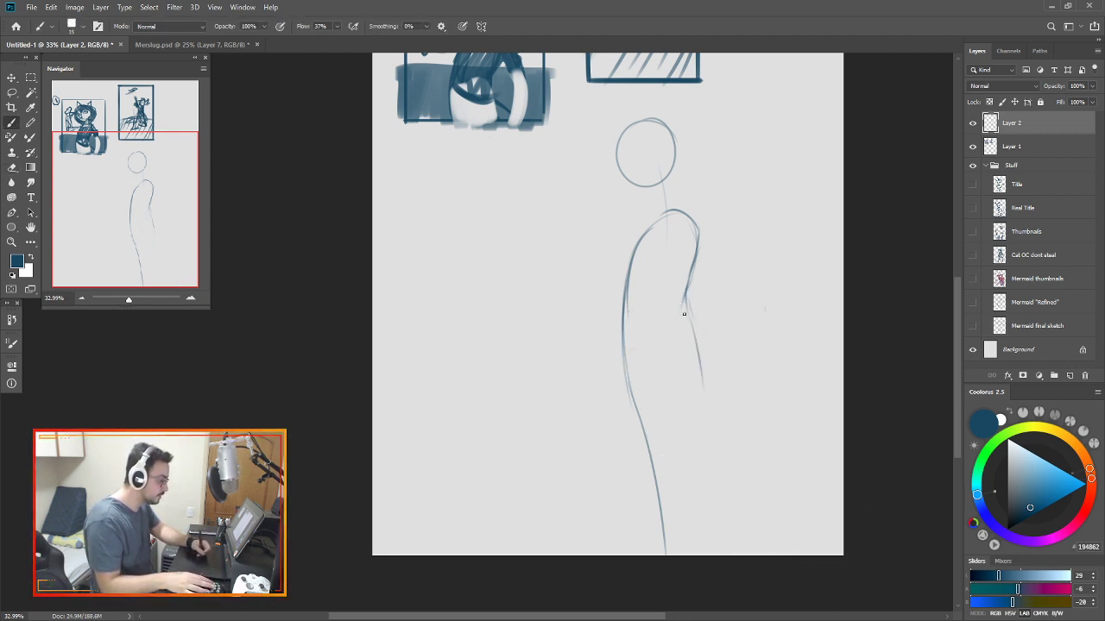
# Rework the shoulder and arm curve, block in angular chest planes, and draw the neck.
pyautogui.moveTo(690, 311); pyautogui.dragTo(660, 384)
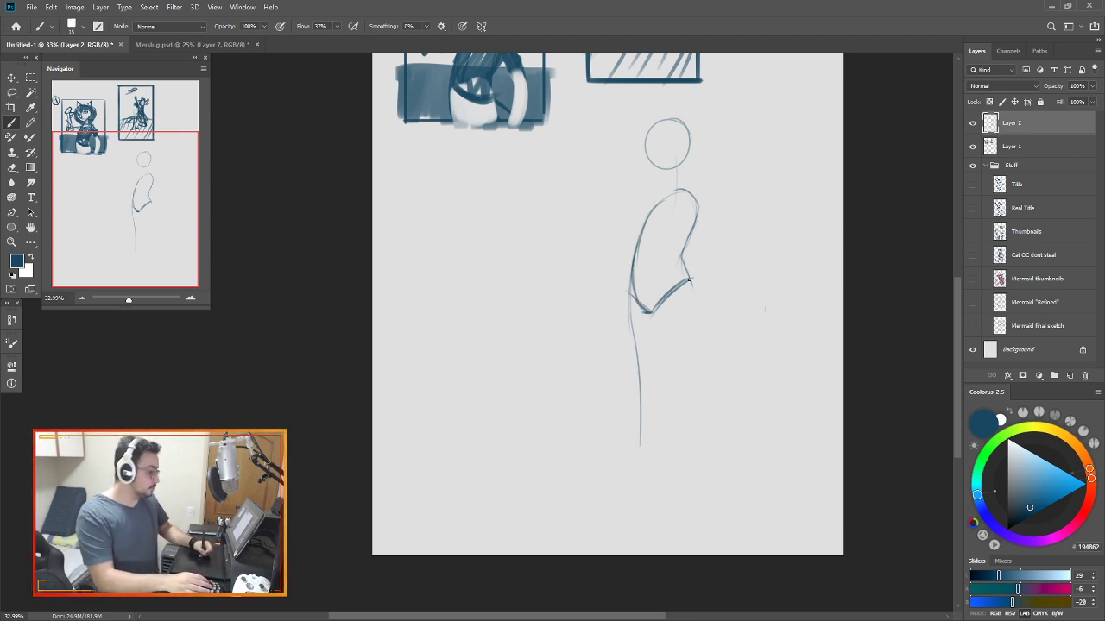
pyautogui.moveTo(678, 233); pyautogui.dragTo(690, 285)
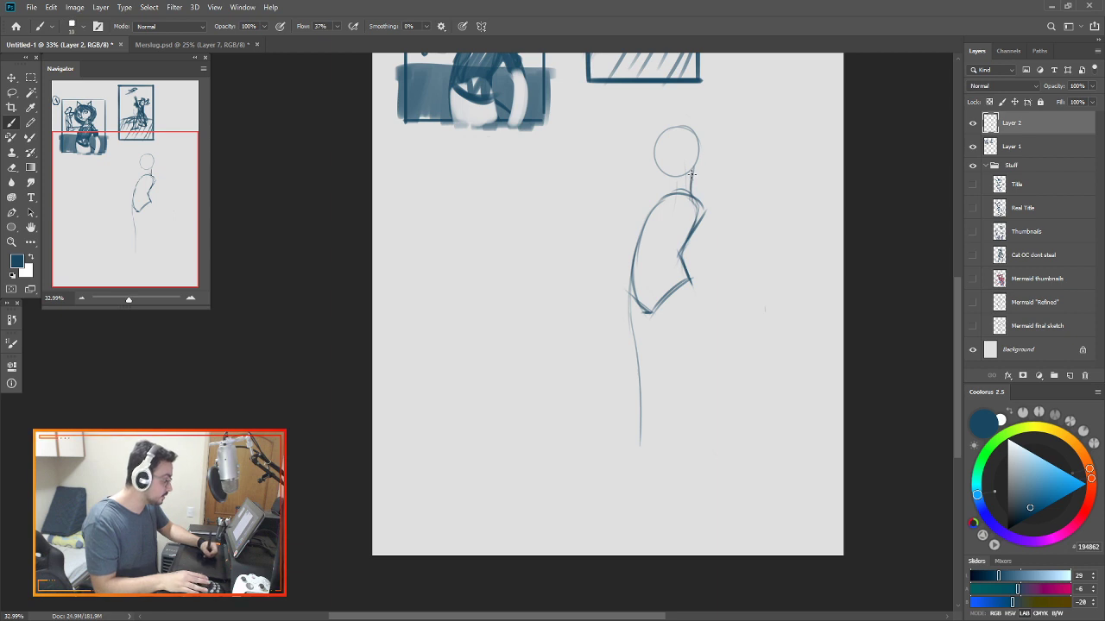
pyautogui.click(678, 181)
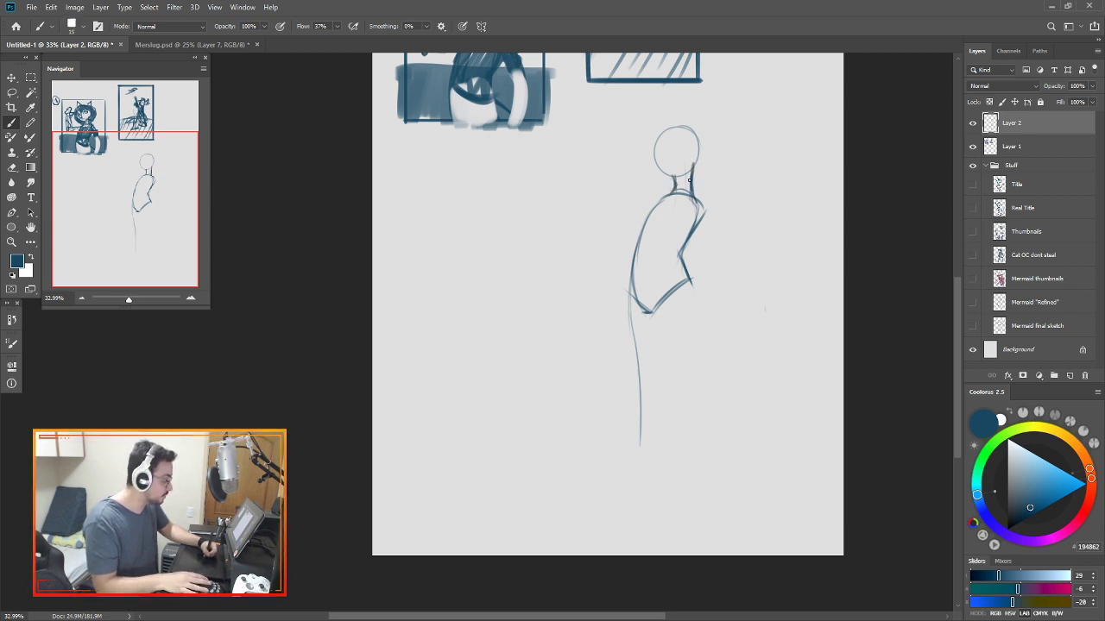
pyautogui.moveTo(682, 181); pyautogui.dragTo(690, 198)
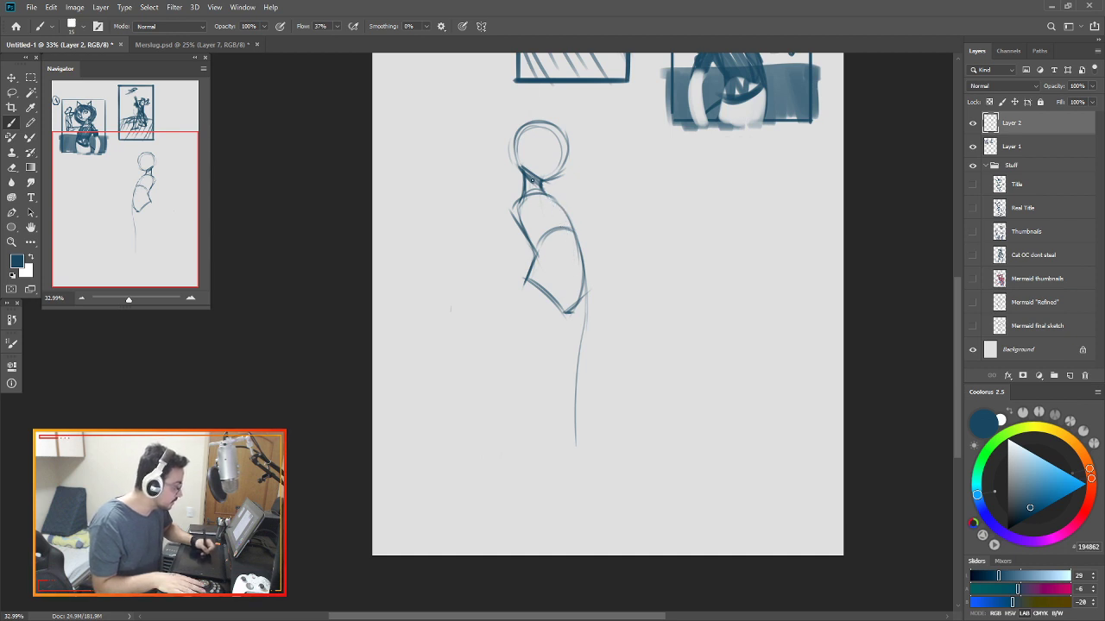
# Sketch a separate boxy cylinder torso study to the right of the figure.
pyautogui.moveTo(533, 181); pyautogui.dragTo(577, 297)
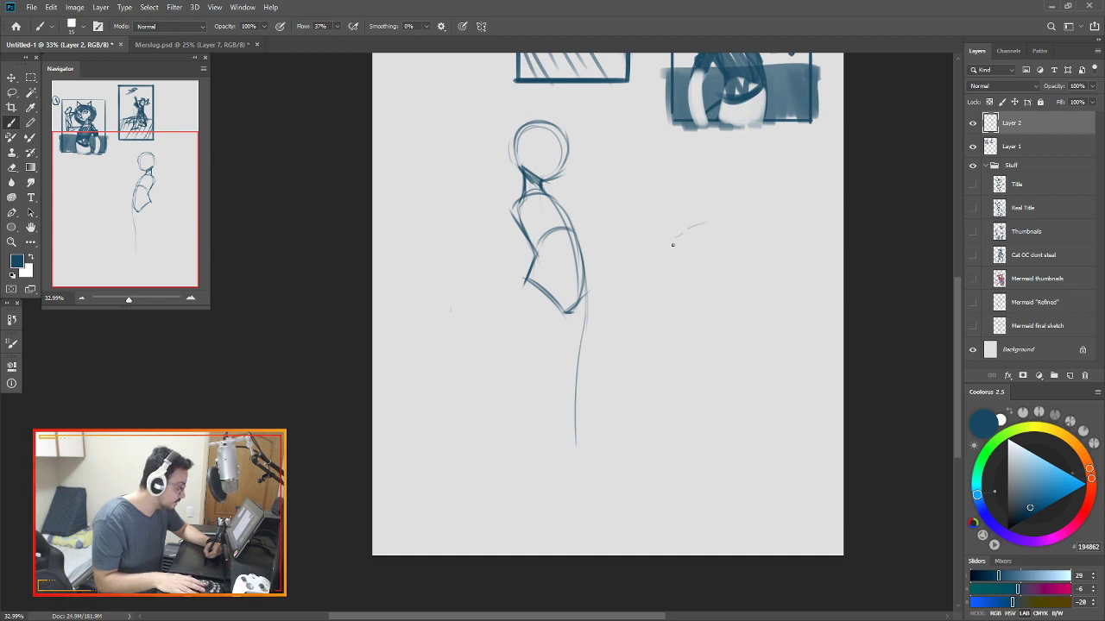
pyautogui.moveTo(691, 186); pyautogui.dragTo(699, 233)
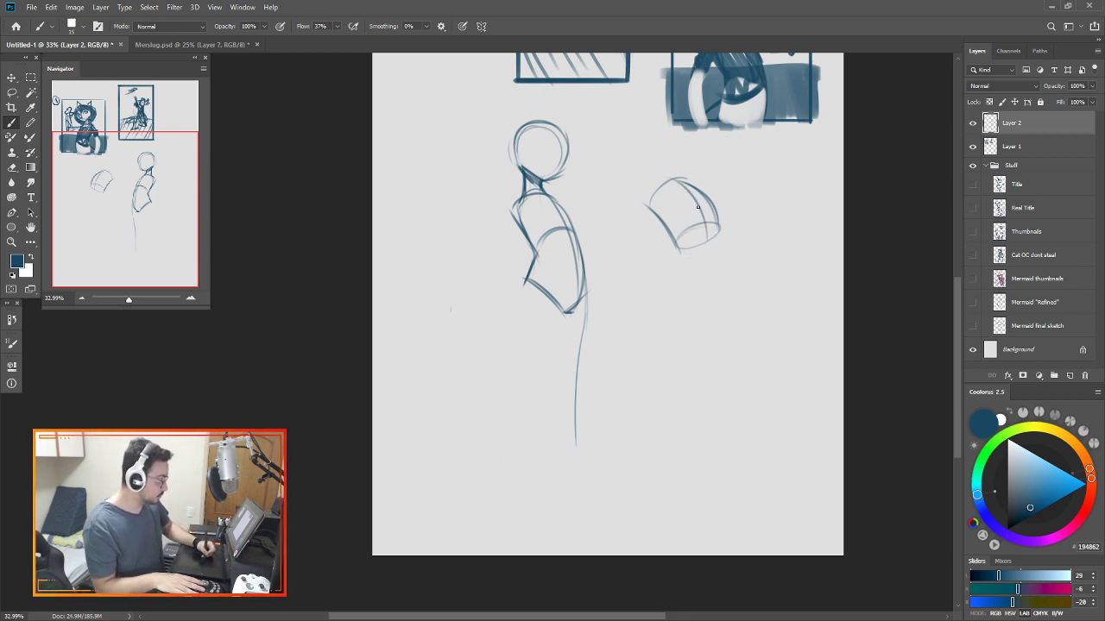
pyautogui.moveTo(699, 198); pyautogui.dragTo(656, 294)
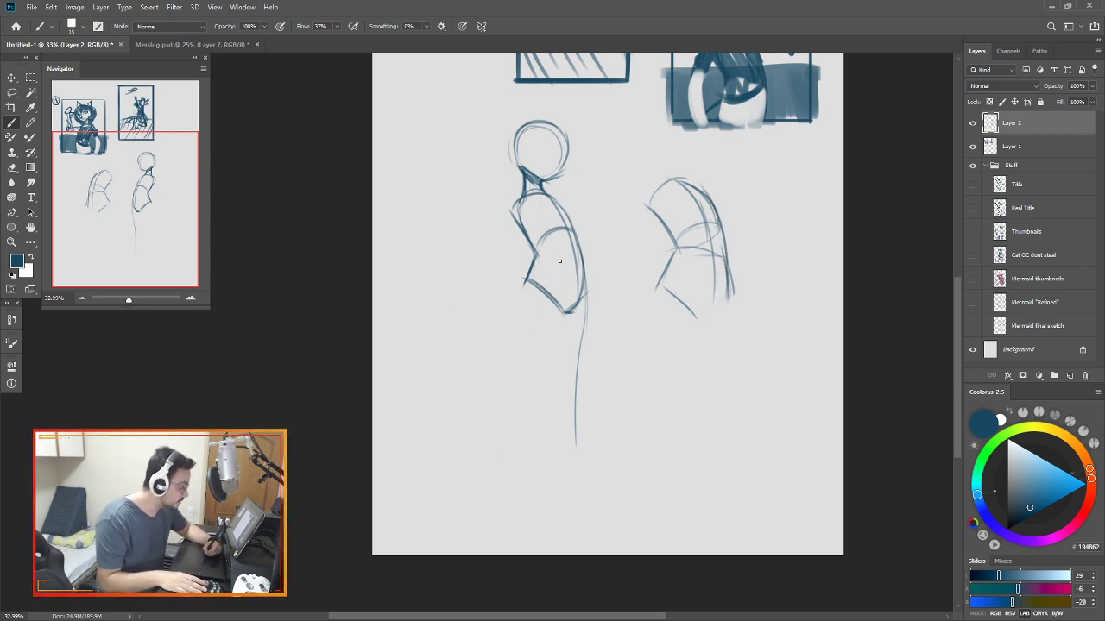
# Add a torso contour line, the hip band, and the first leg lines.
pyautogui.moveTo(583, 259); pyautogui.dragTo(531, 250)
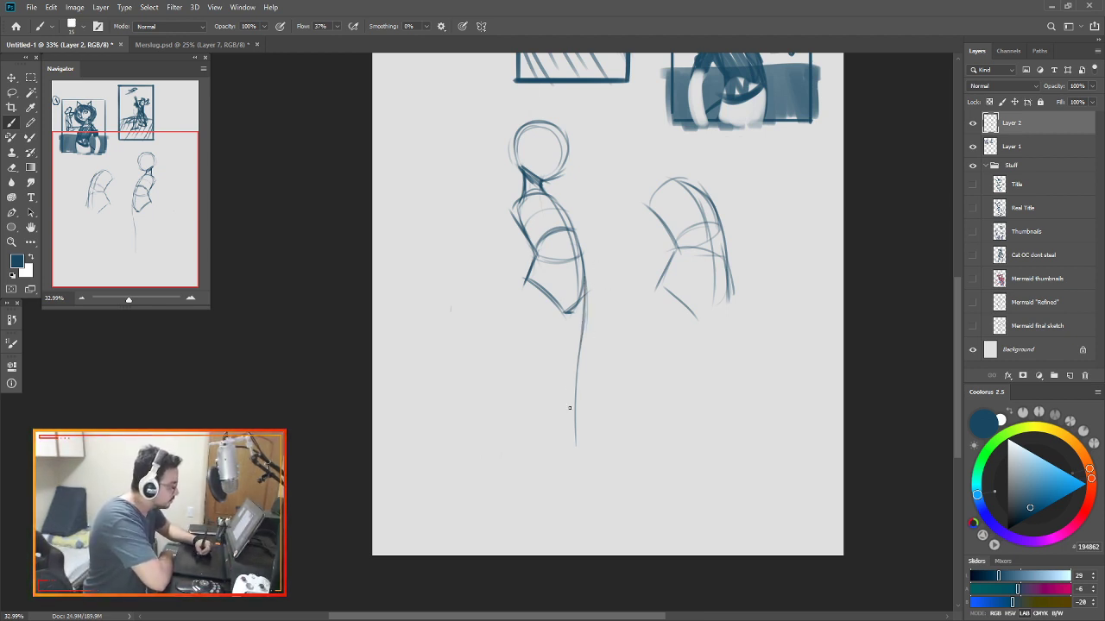
pyautogui.moveTo(569, 310); pyautogui.dragTo(574, 388)
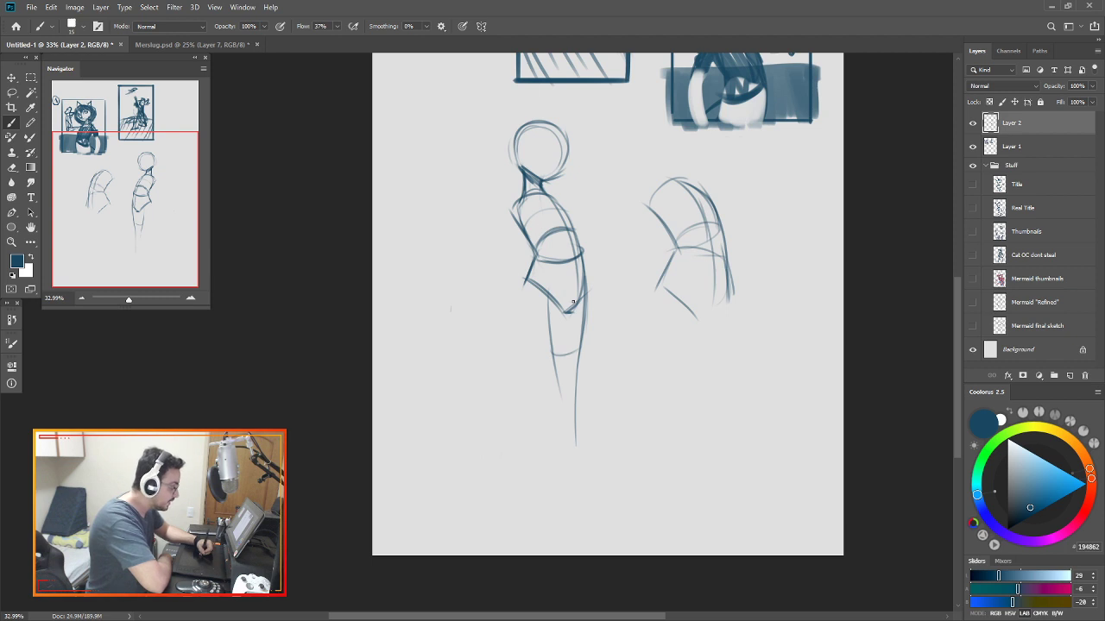
pyautogui.moveTo(557, 298); pyautogui.dragTo(576, 394)
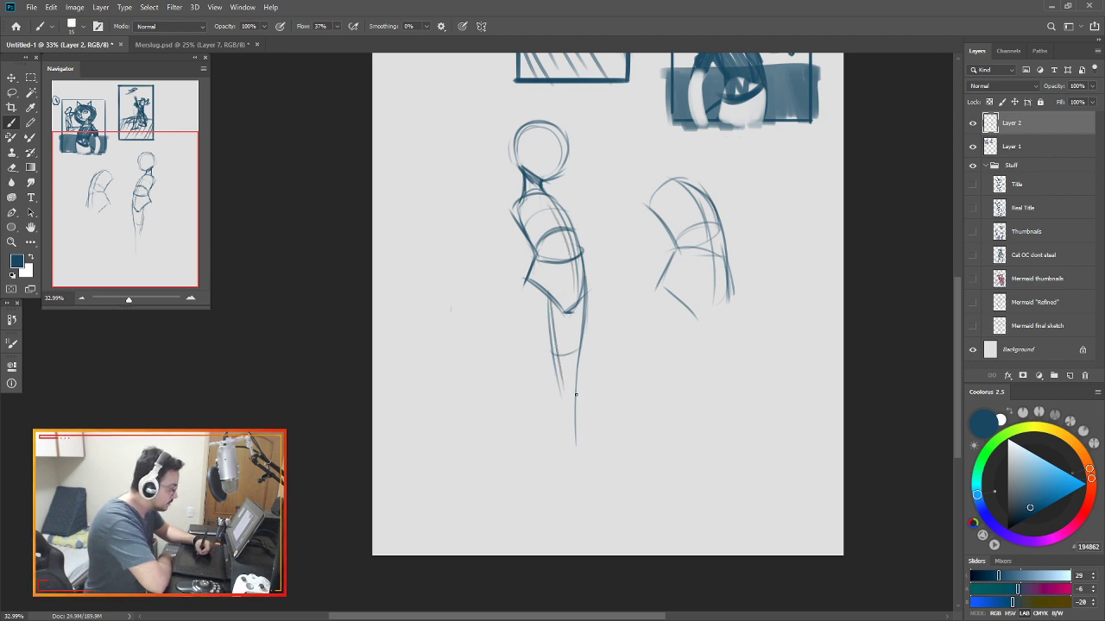
# Draw the legs downward, adding the lower legs and feet.
pyautogui.moveTo(576, 396); pyautogui.dragTo(580, 493)
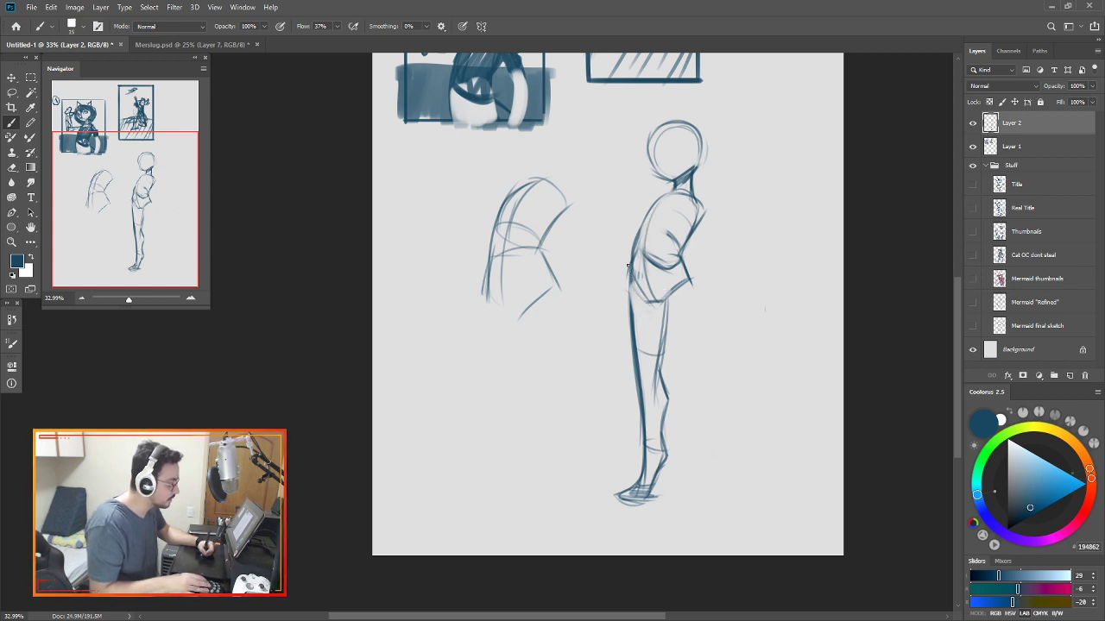
pyautogui.moveTo(630, 264); pyautogui.dragTo(682, 297)
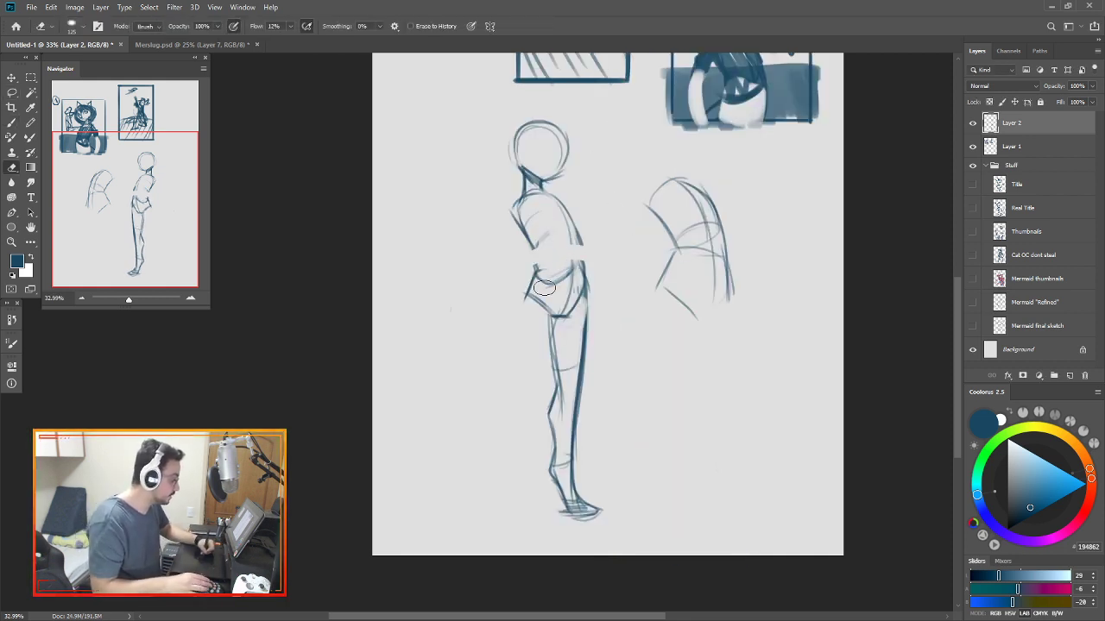
# Erase the stray strokes around the figure's hips.
pyautogui.moveTo(545, 287); pyautogui.dragTo(550, 305)
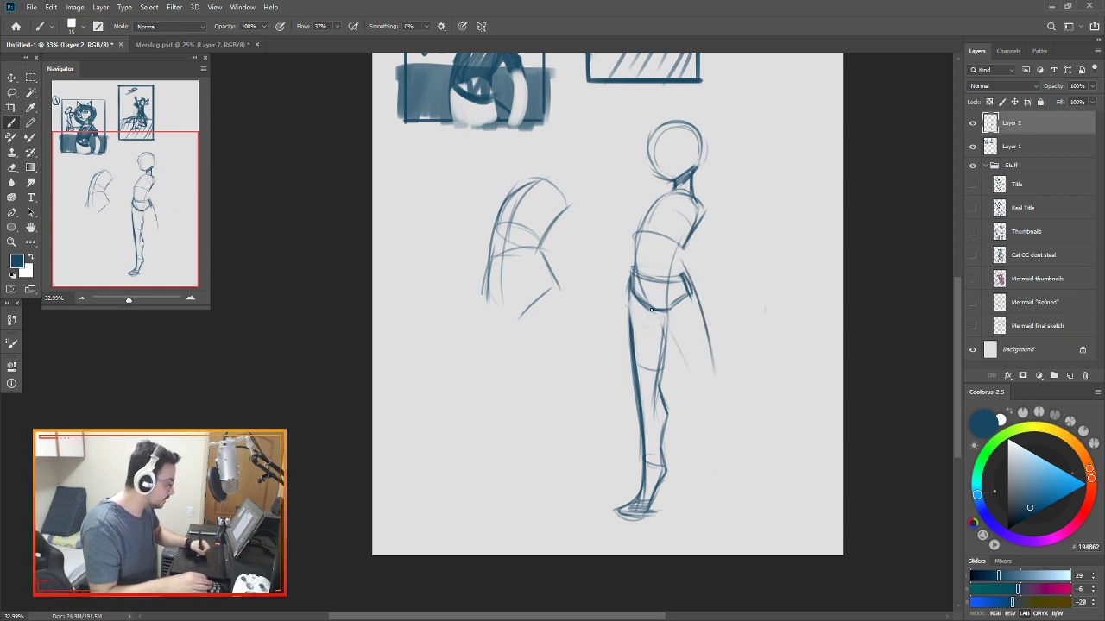
# Sketch the hanging arm, a second back-stepping leg with foot, and the outward-reaching arm.
pyautogui.moveTo(651, 309); pyautogui.dragTo(699, 406)
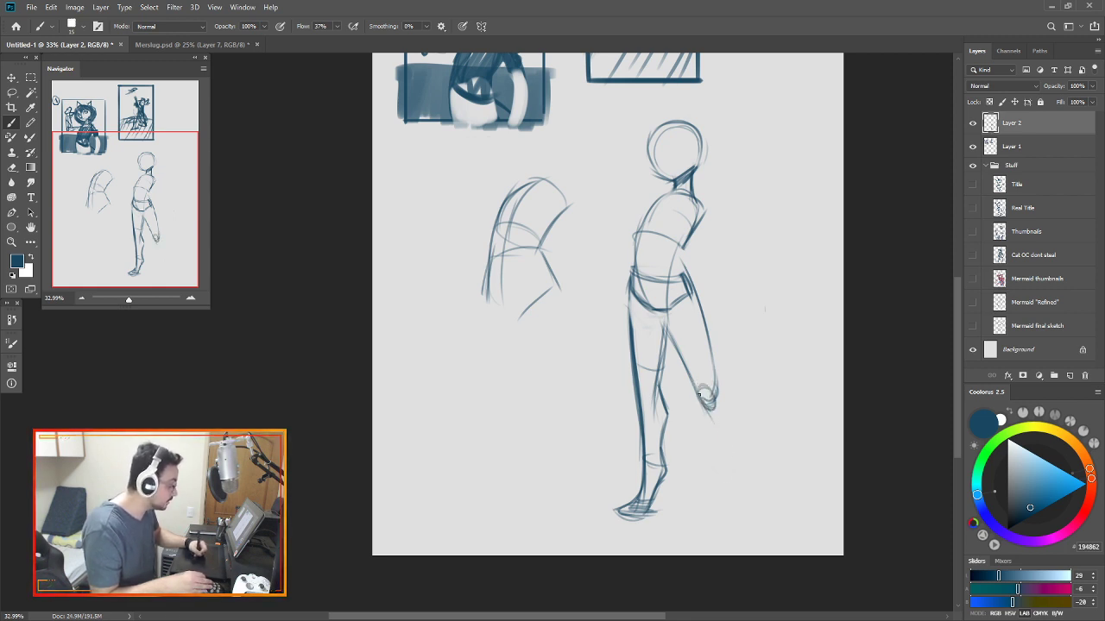
pyautogui.moveTo(701, 396); pyautogui.dragTo(740, 511)
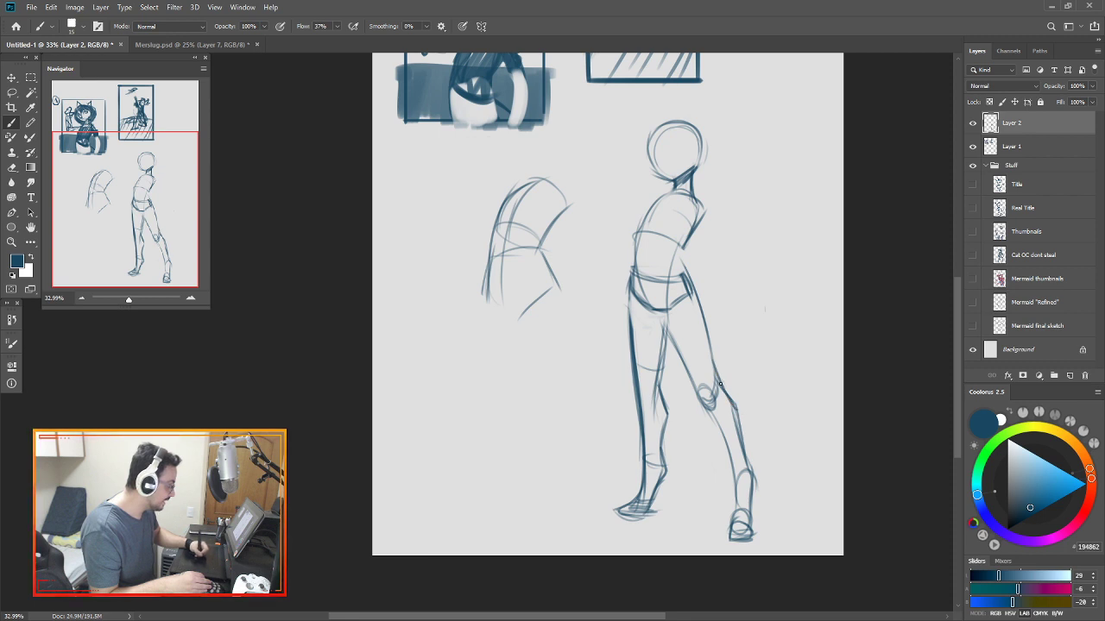
pyautogui.moveTo(720, 384); pyautogui.dragTo(730, 489)
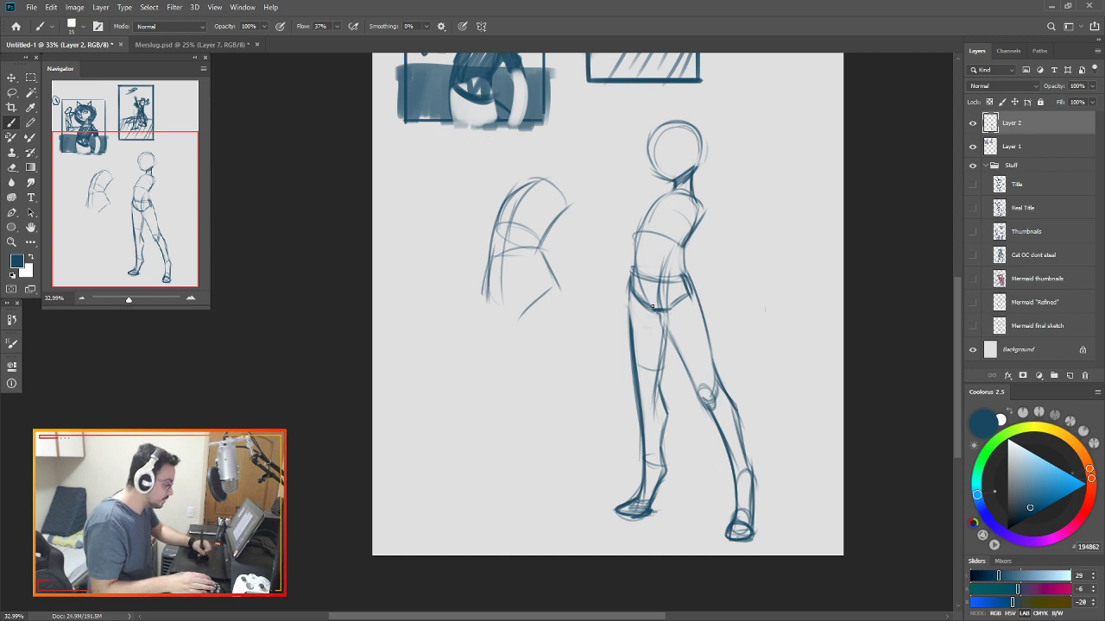
pyautogui.moveTo(651, 306); pyautogui.dragTo(690, 363)
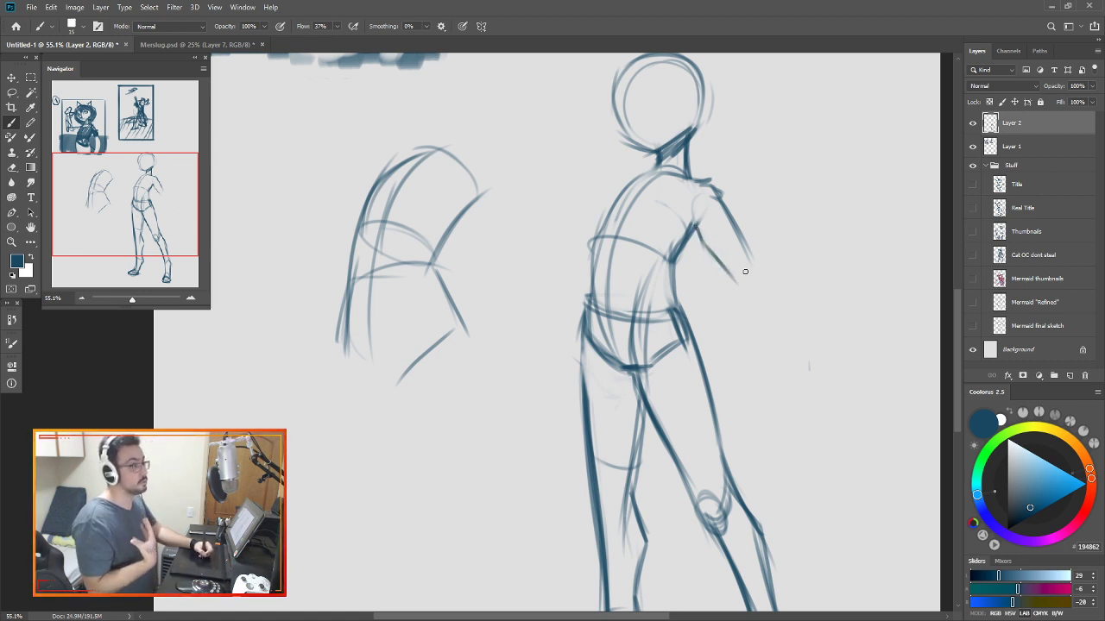
pyautogui.moveTo(743, 310)
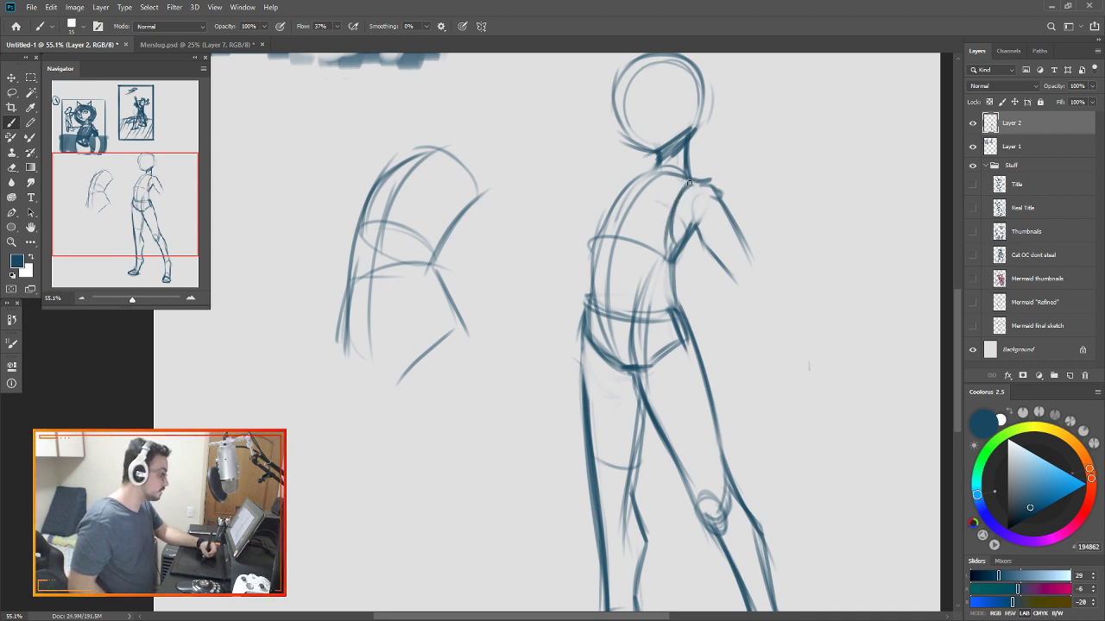
# Extend the raised arm outward and darken the chest and shoulder outline.
pyautogui.moveTo(690, 185); pyautogui.dragTo(586, 267)
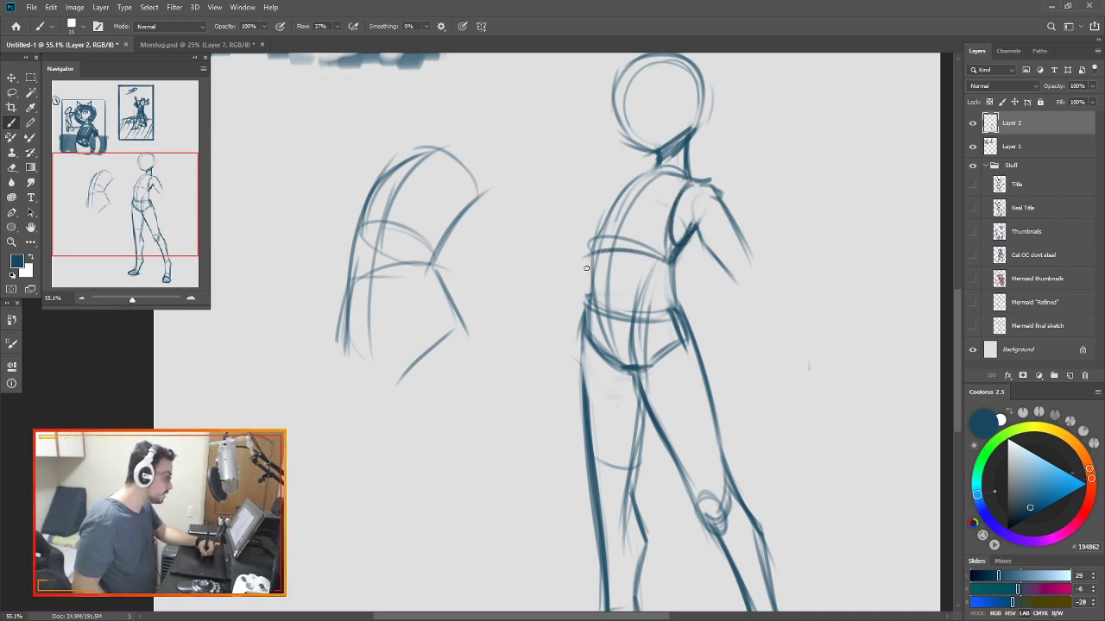
pyautogui.moveTo(646, 179); pyautogui.dragTo(586, 269)
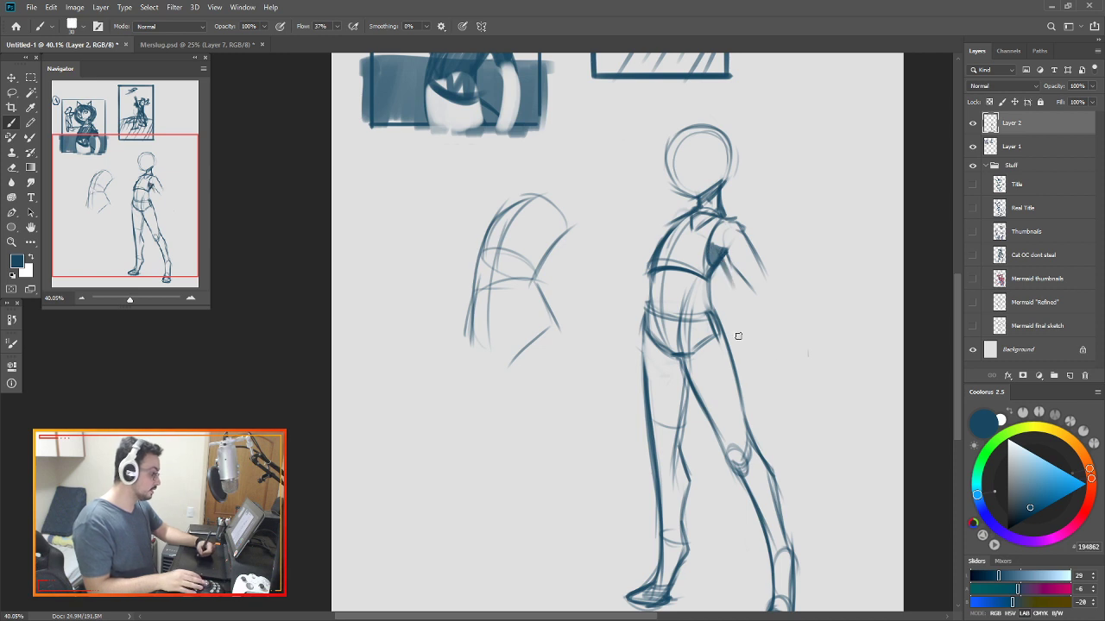
pyautogui.moveTo(723, 298)
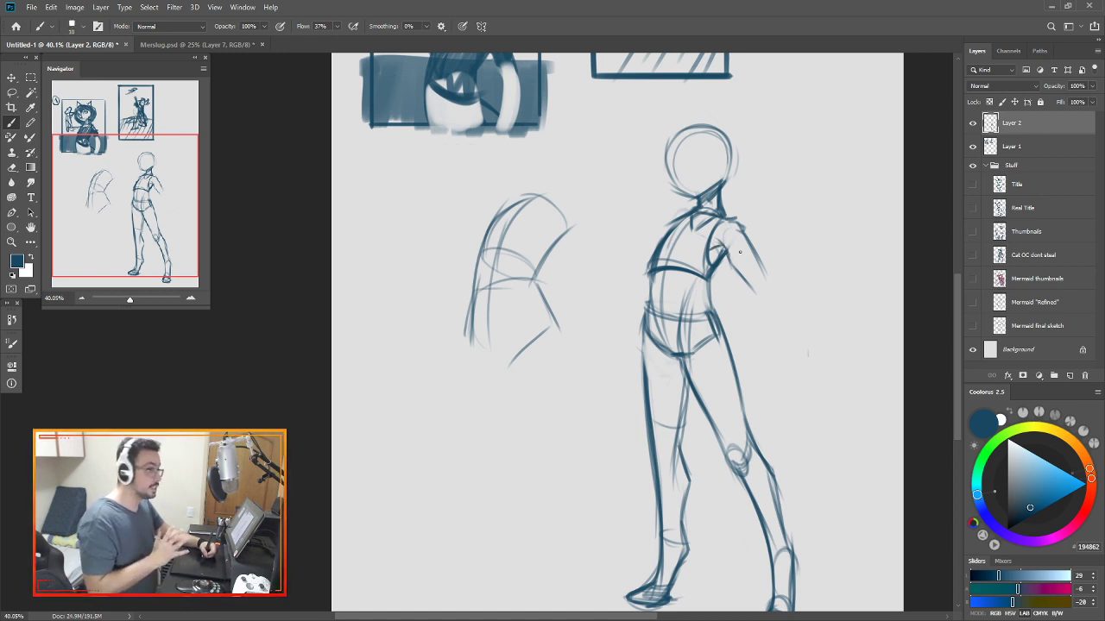
pyautogui.moveTo(770, 260)
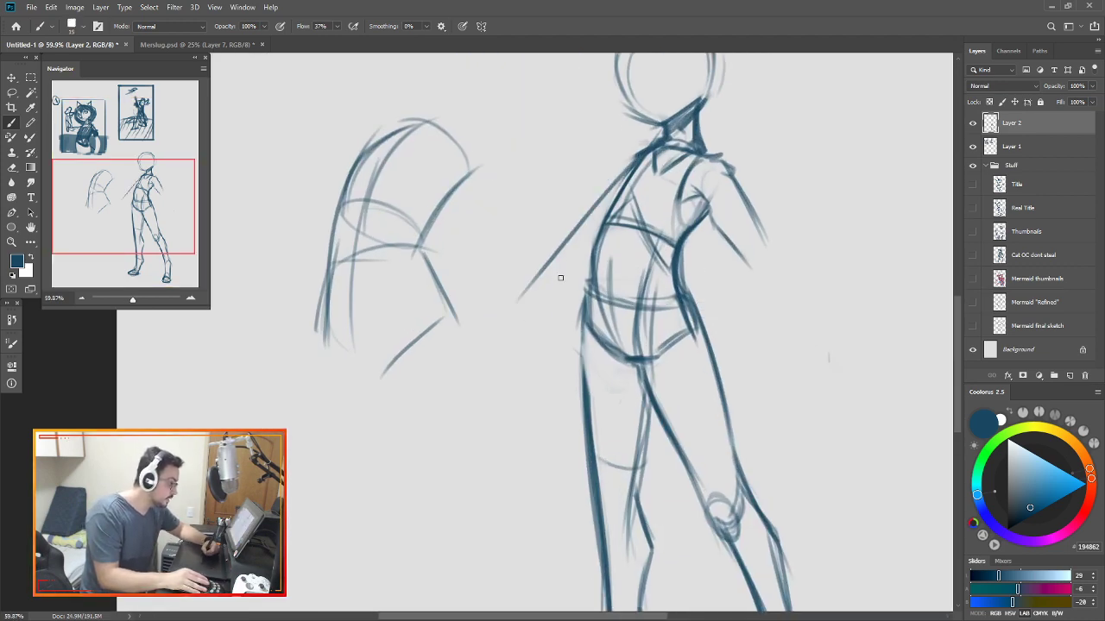
# Draw a shoulder line, the outstretched arm, and a clenched fist at its end.
pyautogui.moveTo(561, 277); pyautogui.dragTo(602, 230)
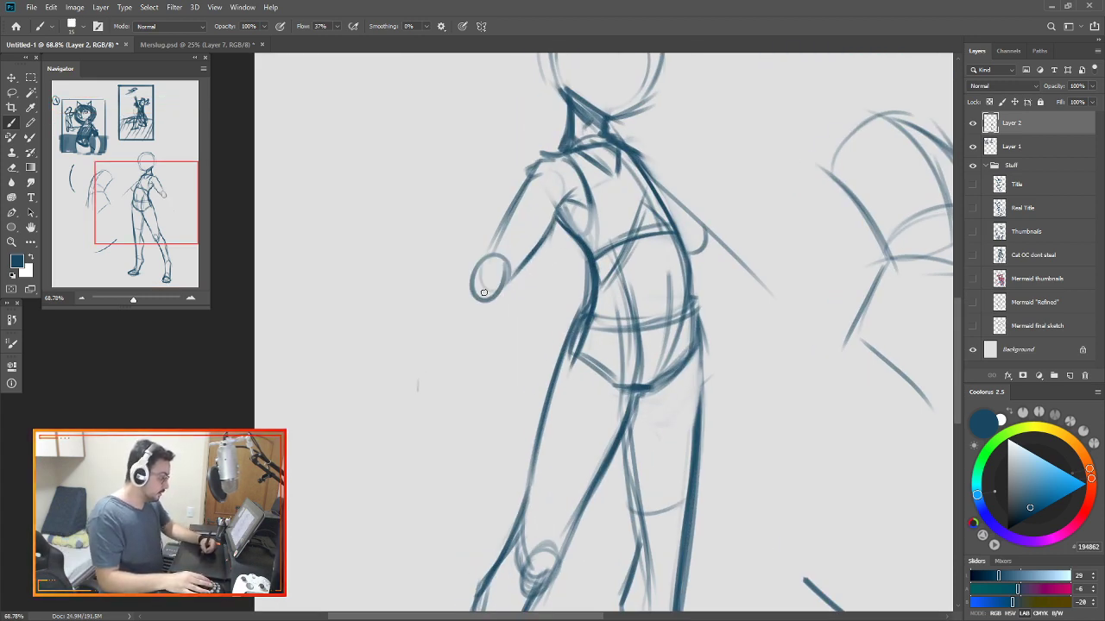
pyautogui.moveTo(483, 294); pyautogui.dragTo(440, 194)
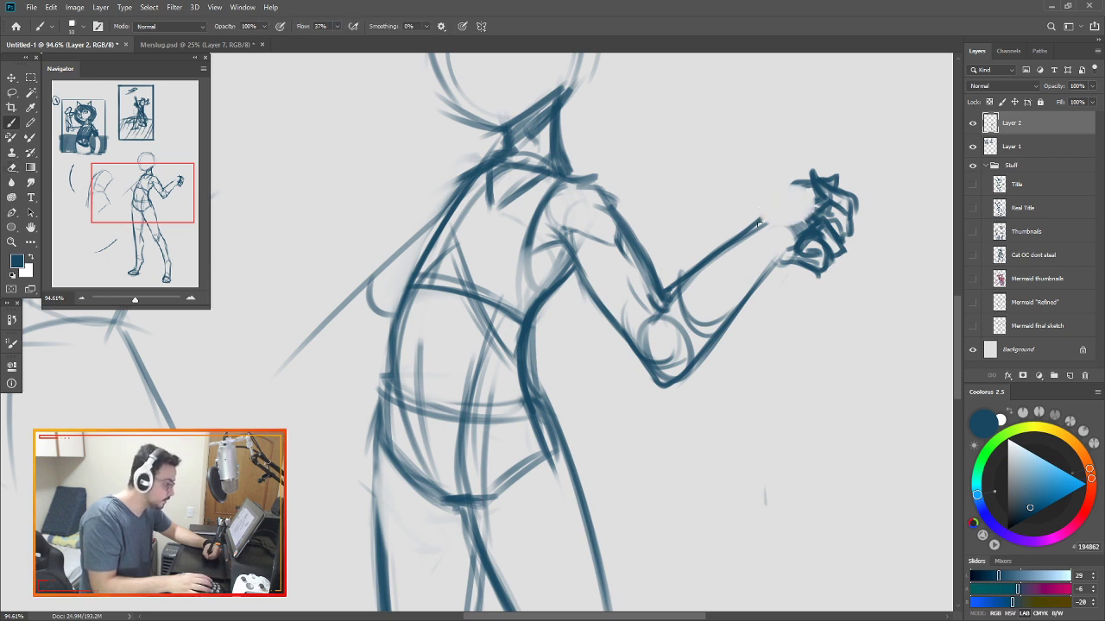
pyautogui.moveTo(760, 224); pyautogui.dragTo(811, 186)
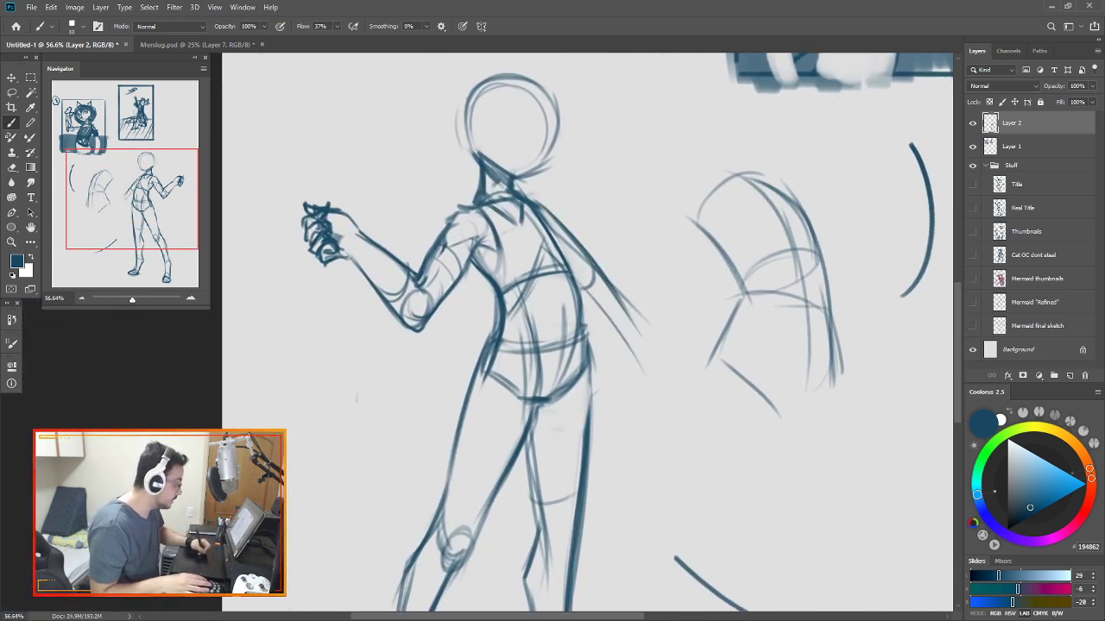
# Draw the lowered forearm and fist, then a long double-edged staff between both hands.
pyautogui.moveTo(553, 293); pyautogui.dragTo(661, 380)
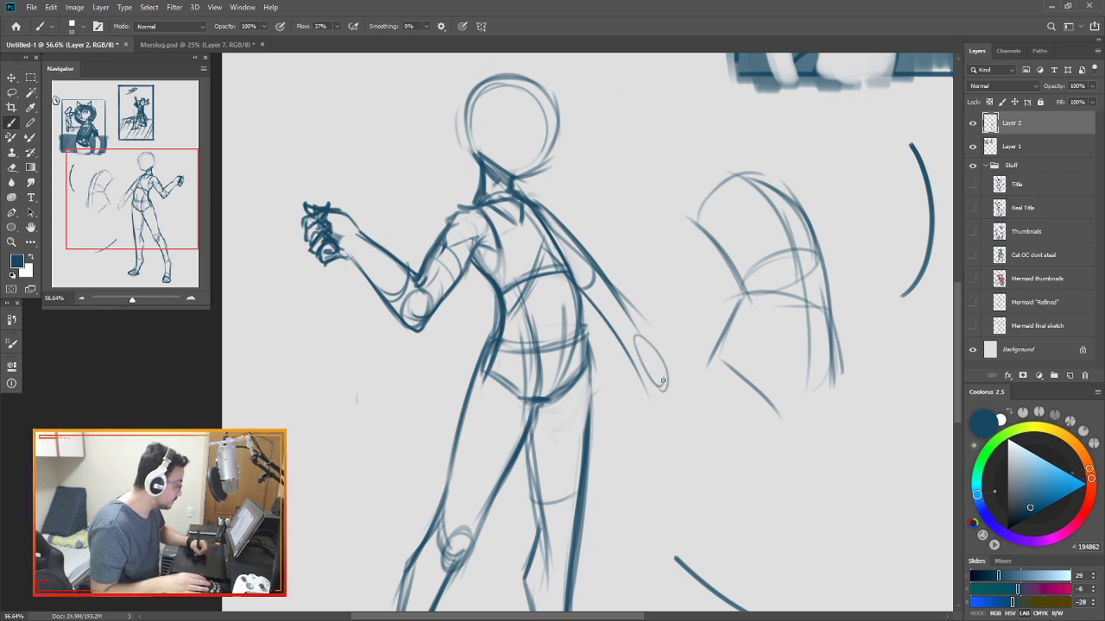
pyautogui.moveTo(643, 367); pyautogui.dragTo(677, 423)
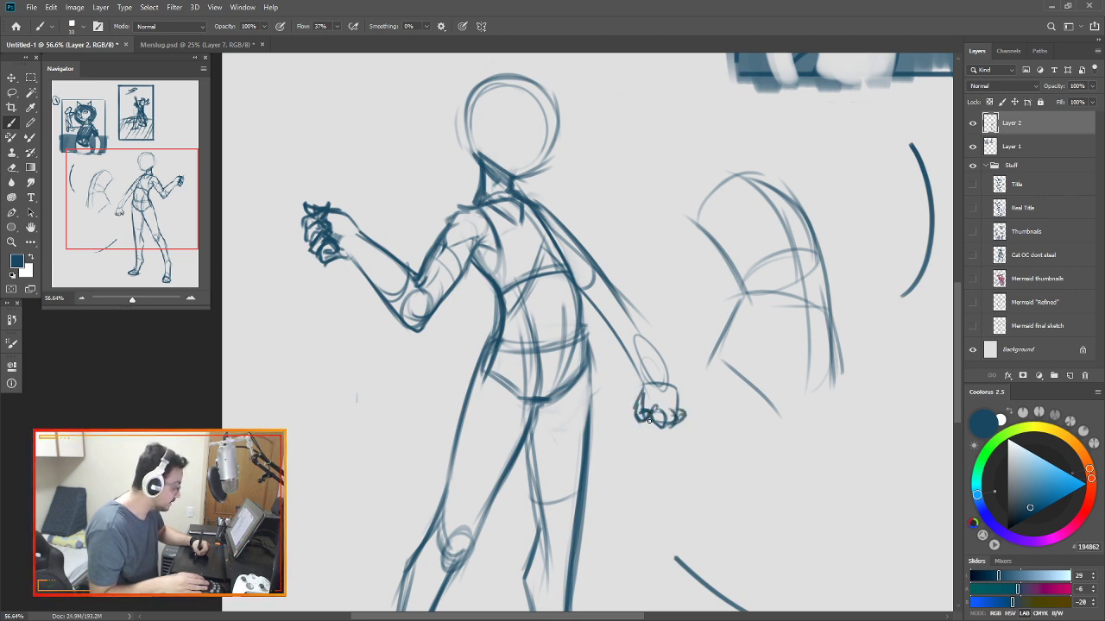
pyautogui.moveTo(344, 209); pyautogui.dragTo(647, 415)
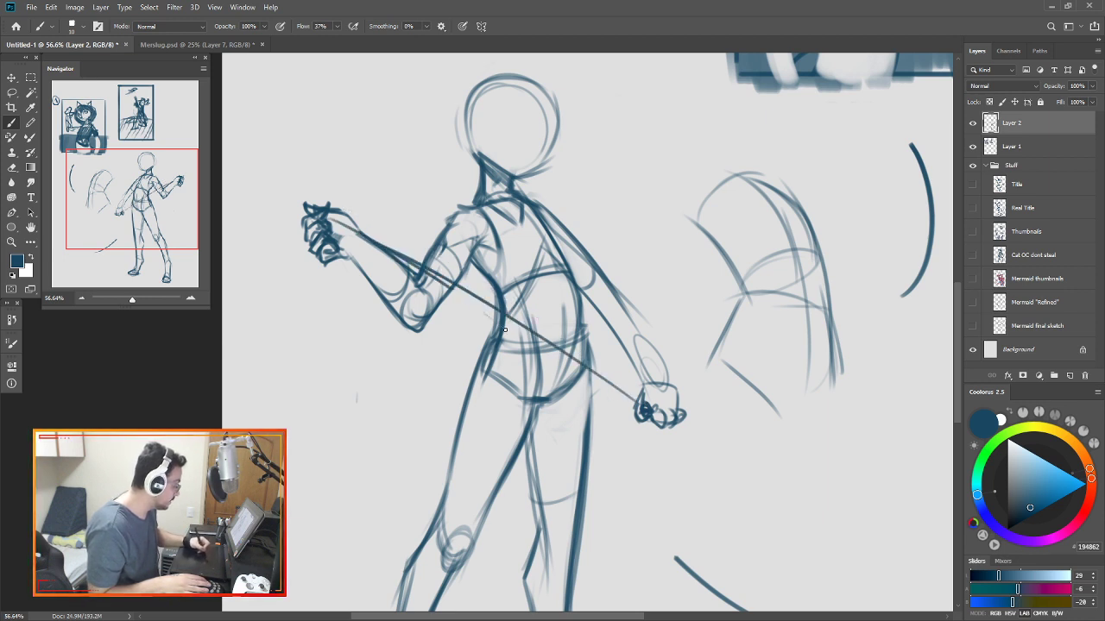
pyautogui.moveTo(336, 229); pyautogui.dragTo(651, 415)
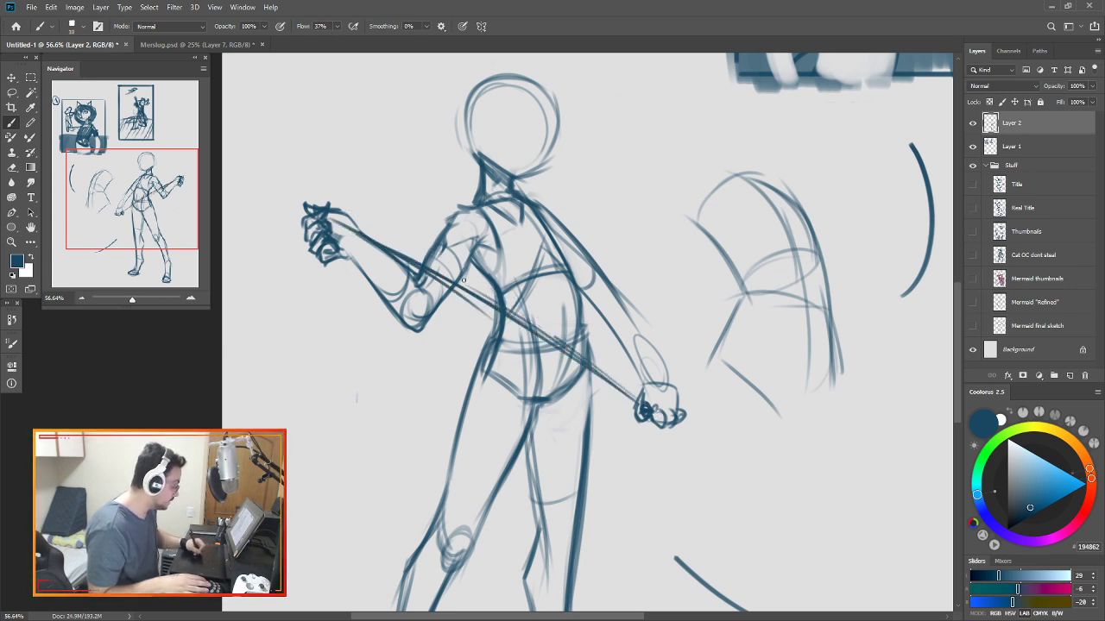
pyautogui.moveTo(323, 215); pyautogui.dragTo(656, 414)
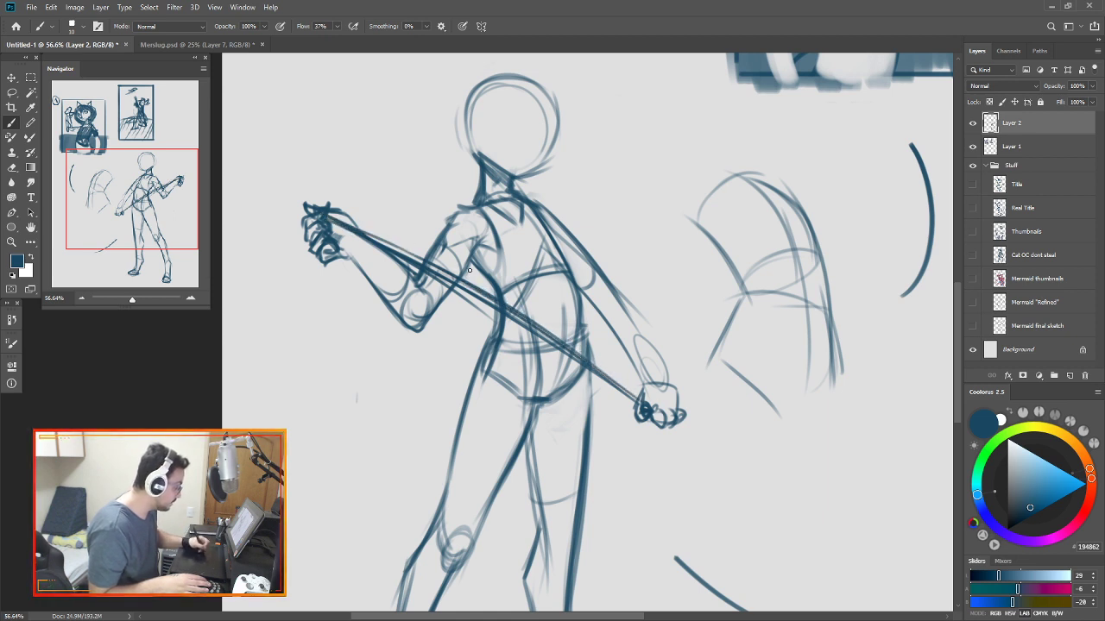
pyautogui.moveTo(596, 250); pyautogui.dragTo(681, 423)
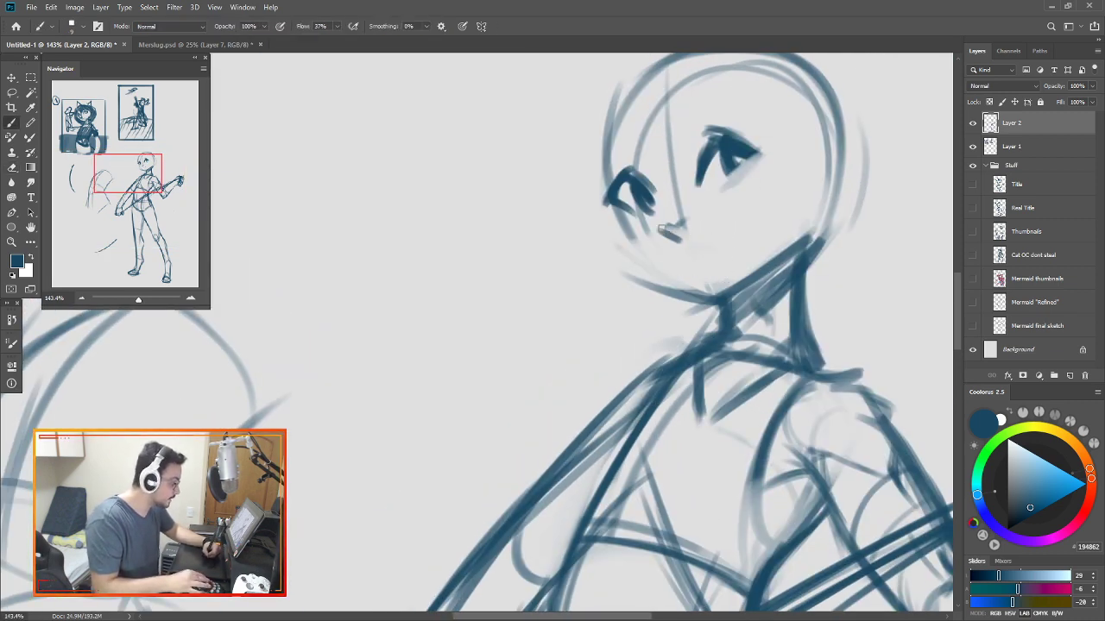
# Sketch the eyes, nose, smile, and hair strands framing the face.
pyautogui.moveTo(669, 231); pyautogui.dragTo(711, 246)
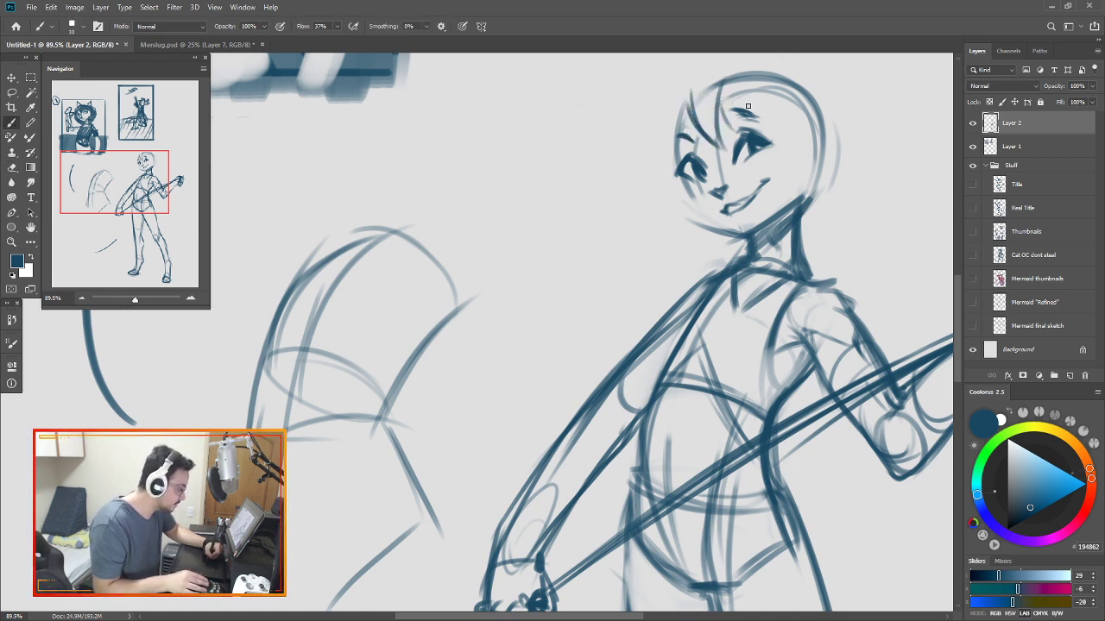
pyautogui.moveTo(748, 106); pyautogui.dragTo(790, 95)
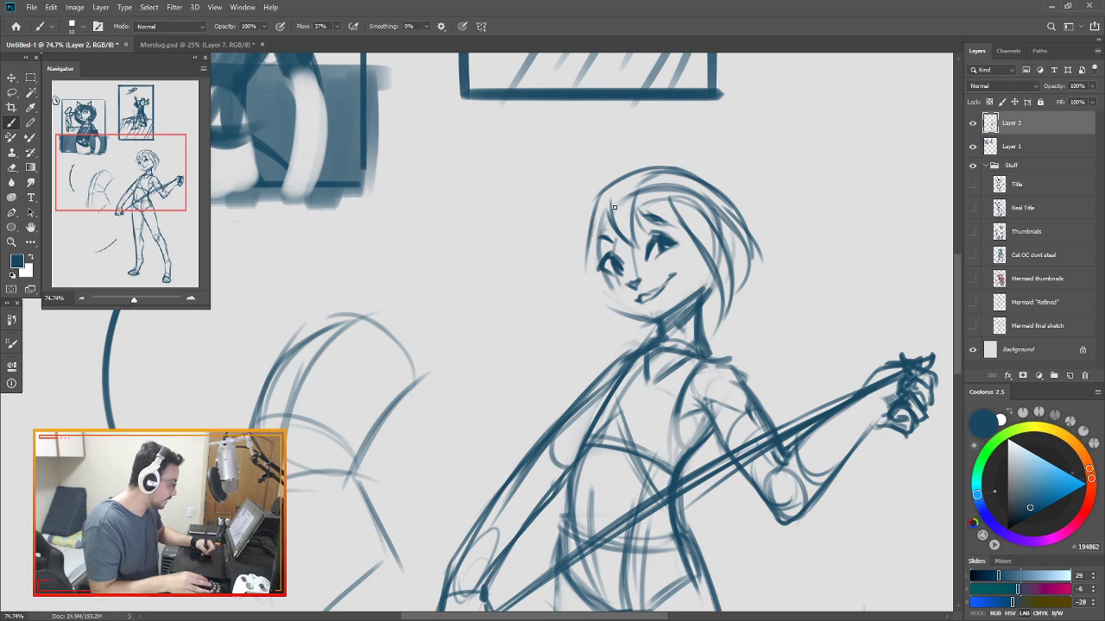
pyautogui.moveTo(615, 208); pyautogui.dragTo(595, 337)
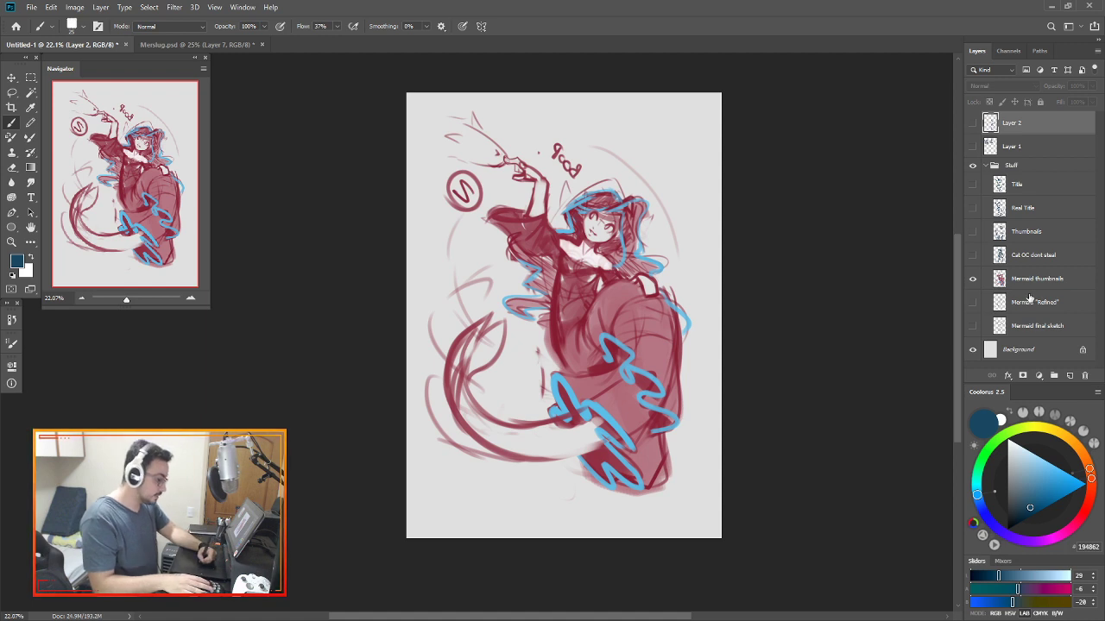
# Add a new blank layer above the mermaid thumbnail for a head sketch.
pyautogui.click(1036, 278)
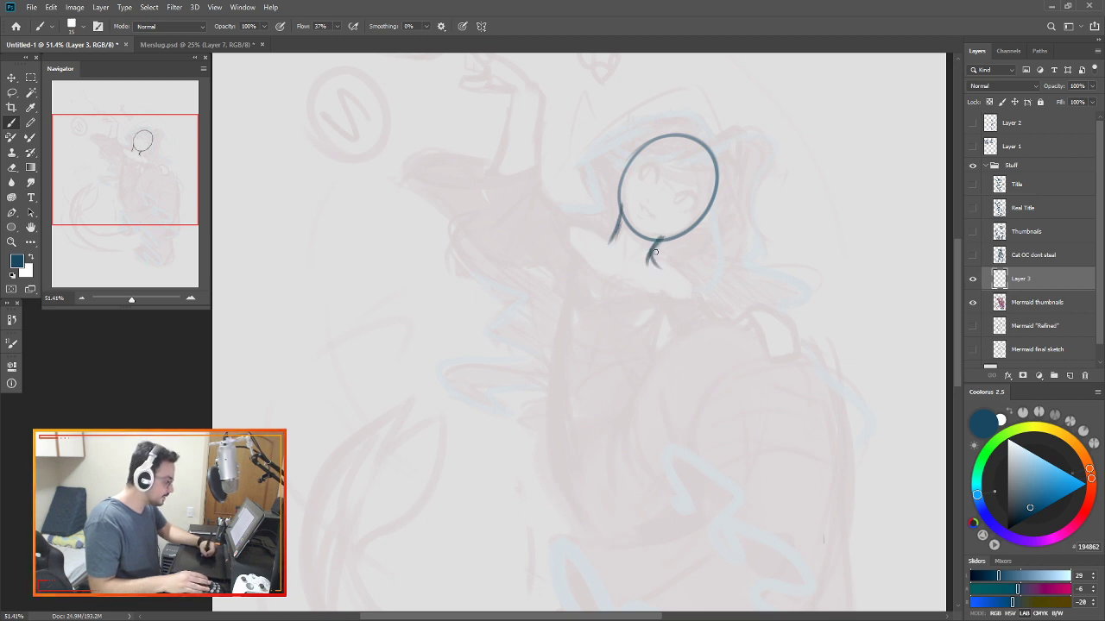
# Brush the neck and shoulder lines beneath the new head circle on Layer 3.
pyautogui.moveTo(566, 233); pyautogui.dragTo(695, 302)
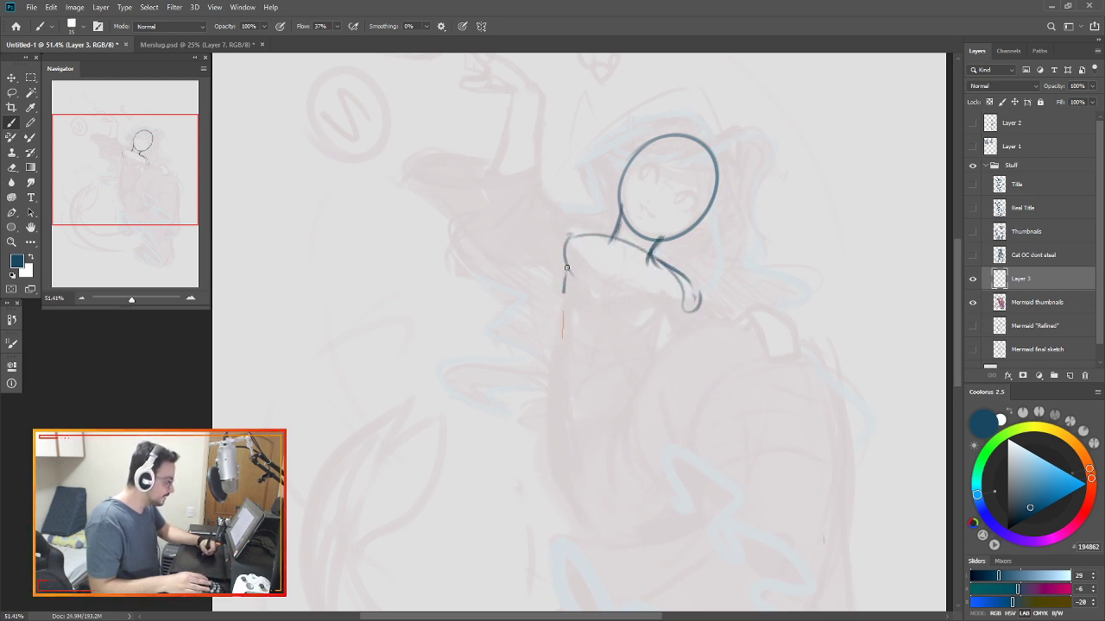
pyautogui.moveTo(567, 268); pyautogui.dragTo(630, 411)
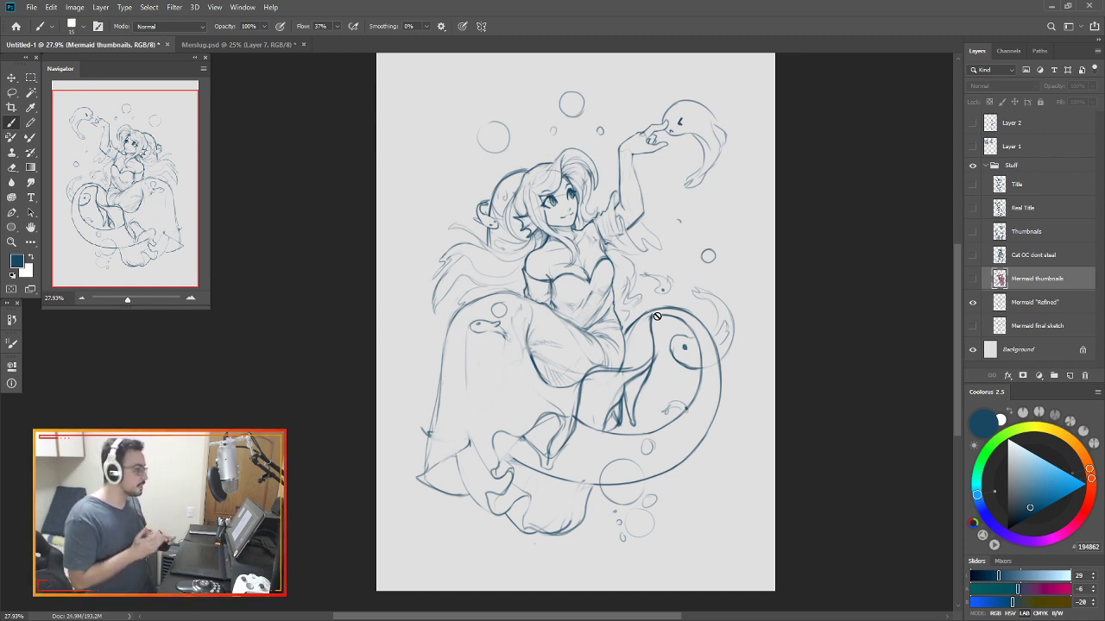
# Toggle the Mermaid 'Refined' layer's eye icon to compare it with the thumbnail sketch.
pyautogui.click(973, 278)
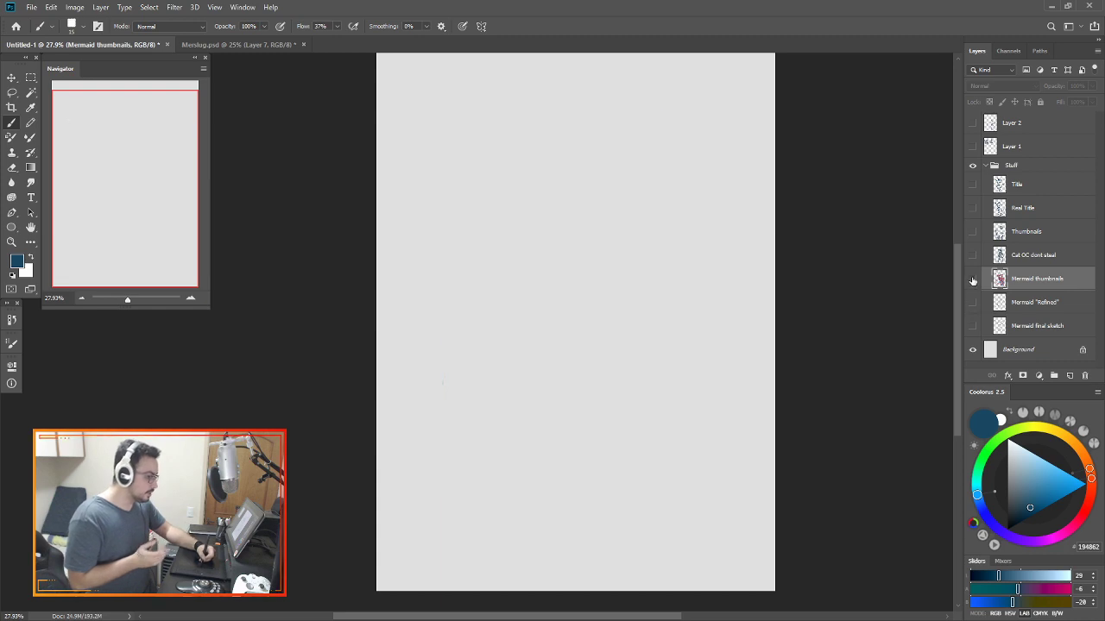
pyautogui.click(973, 278)
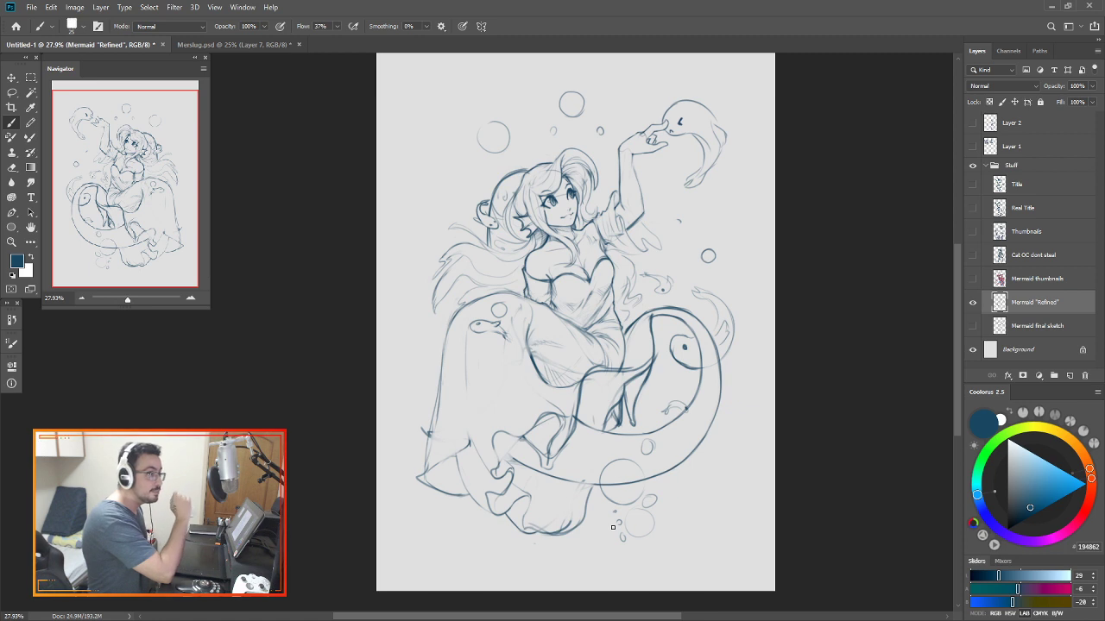
pyautogui.moveTo(989, 277)
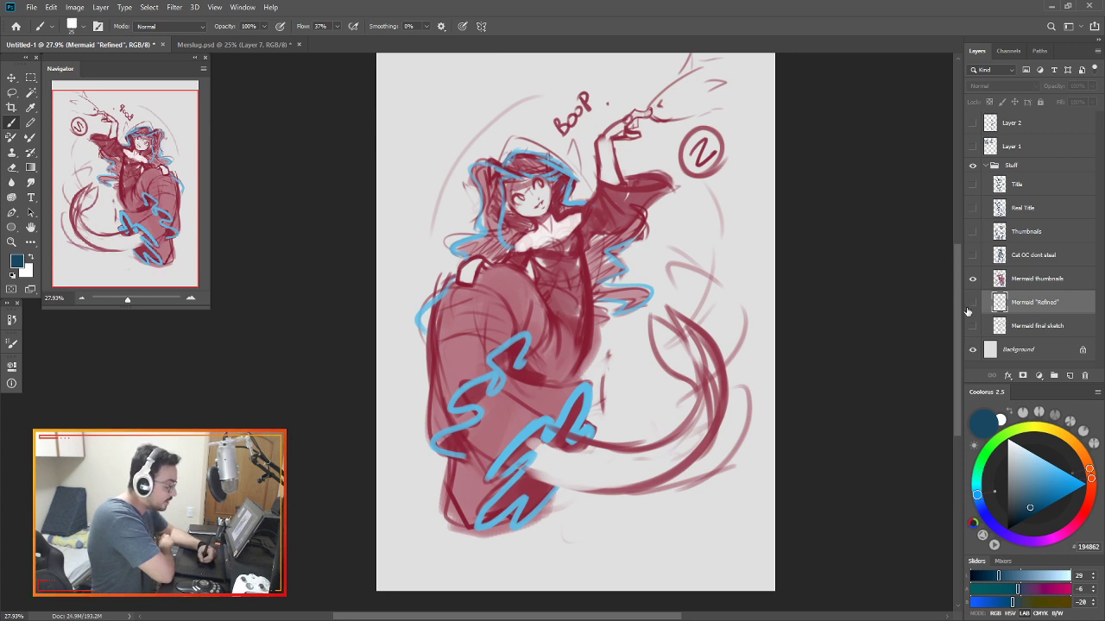
pyautogui.moveTo(896, 345)
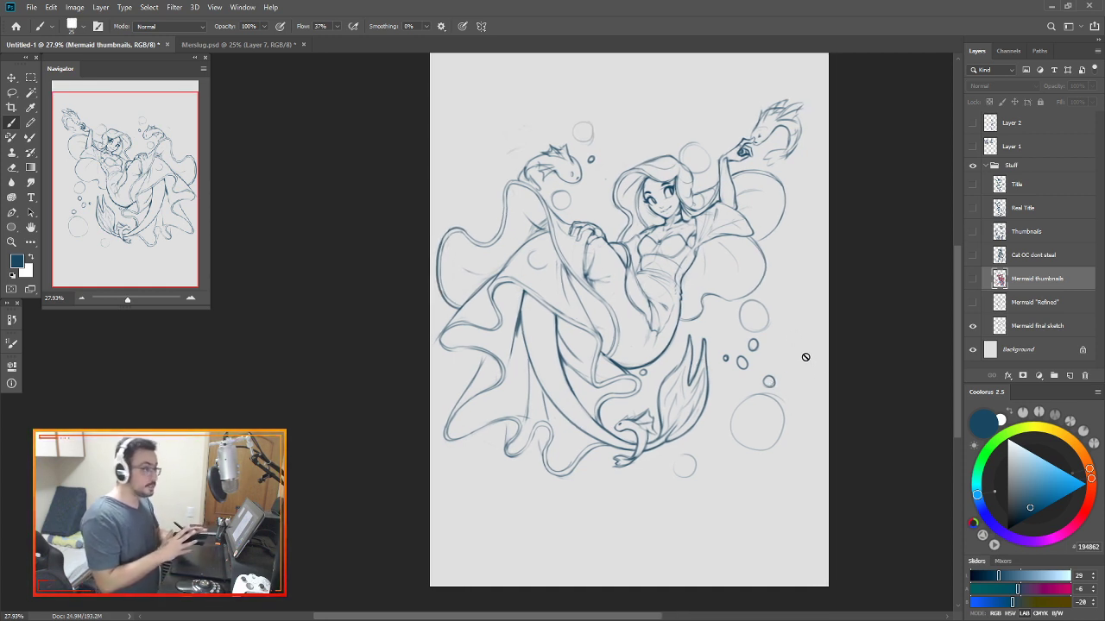
pyautogui.moveTo(590, 397)
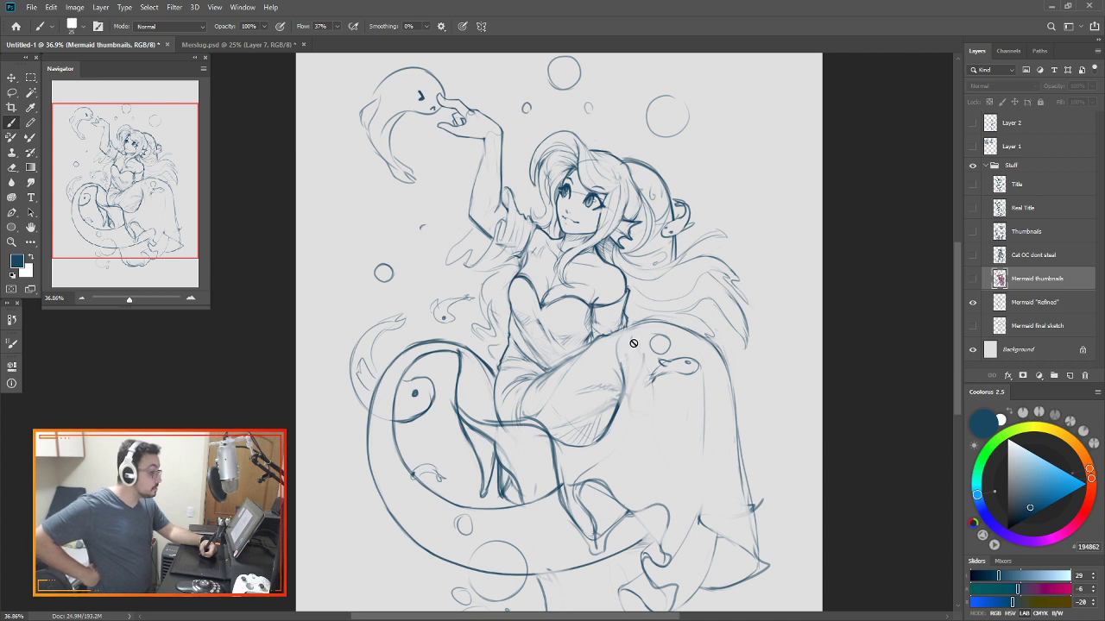
pyautogui.moveTo(670, 271)
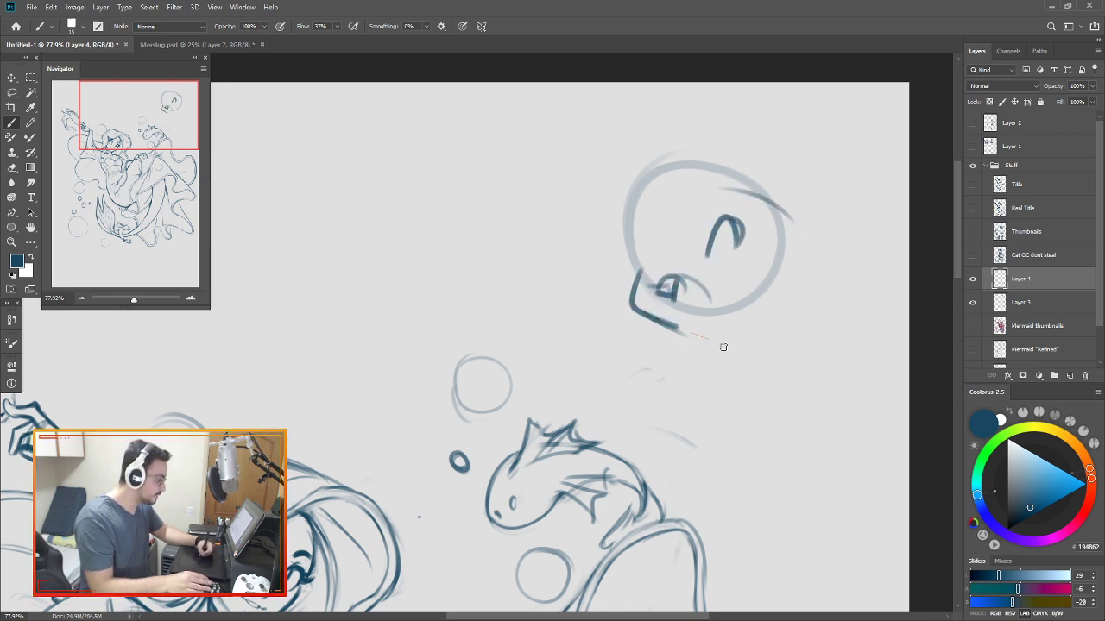
# Draw eye marks on the rough head and select the new Layer 5.
pyautogui.moveTo(691, 337); pyautogui.dragTo(638, 259)
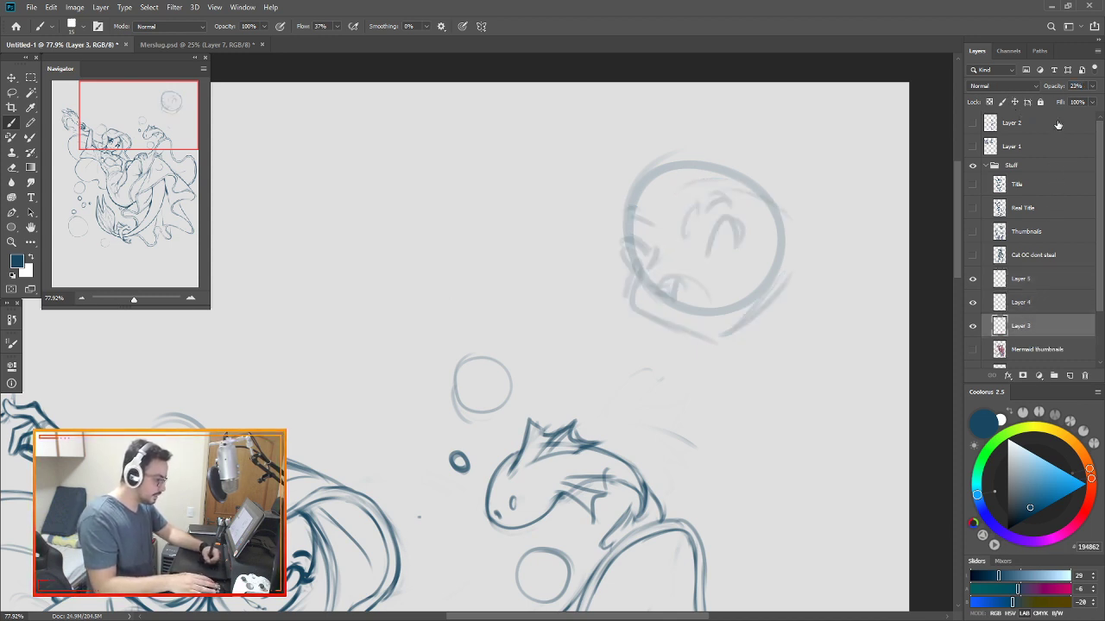
pyautogui.click(1023, 277)
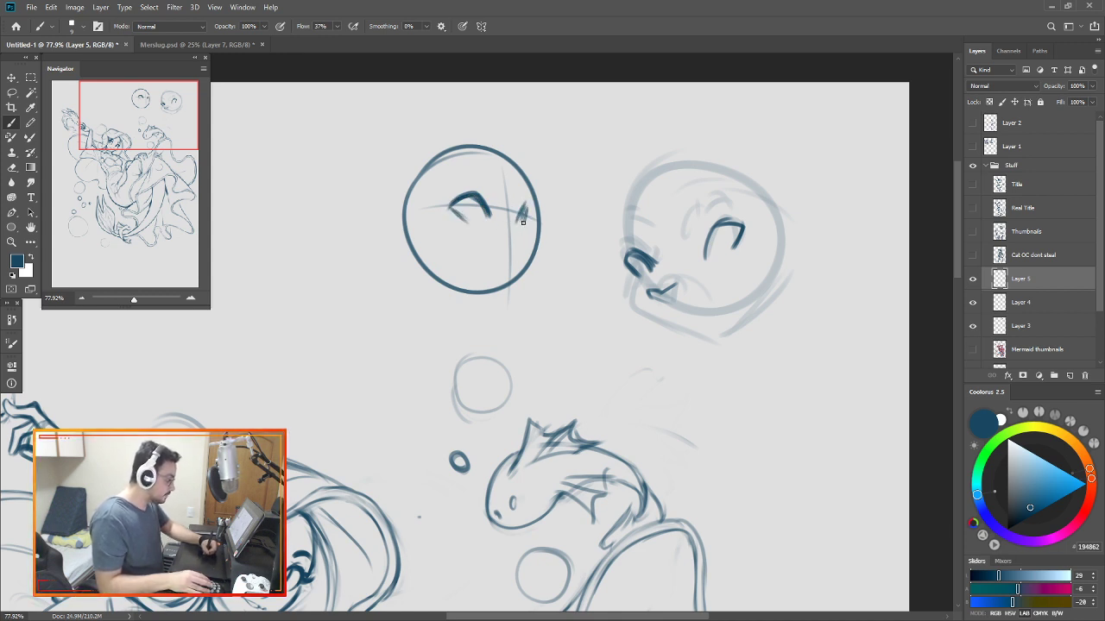
# Draw the second head's eye, erase part of its outline, then add nose and head-top lines.
pyautogui.moveTo(484, 214); pyautogui.dragTo(535, 212)
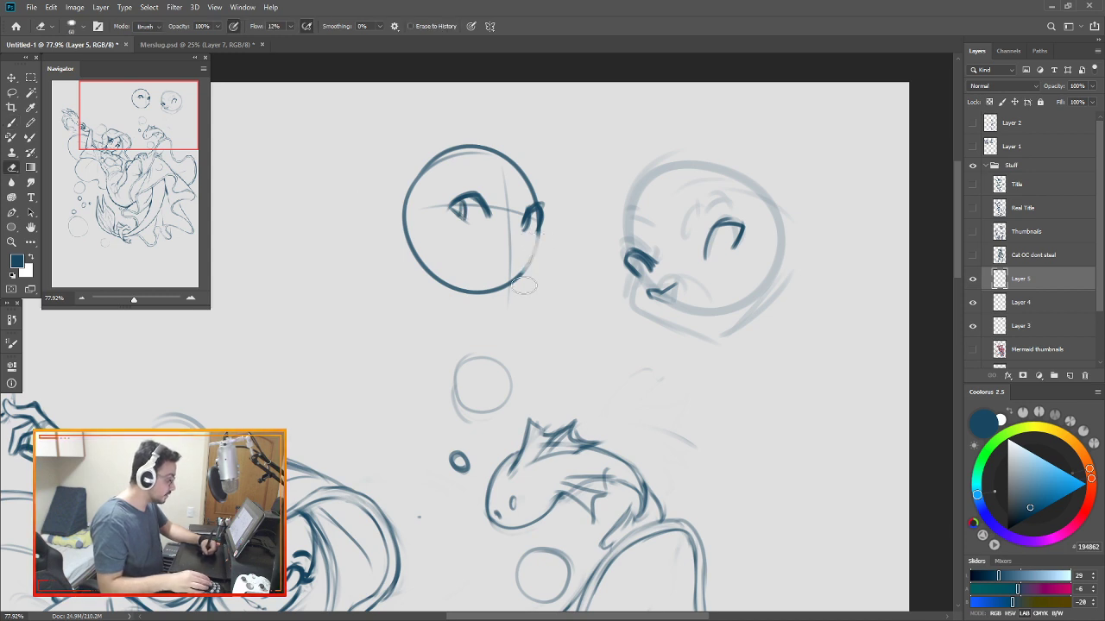
pyautogui.moveTo(524, 284); pyautogui.dragTo(544, 226)
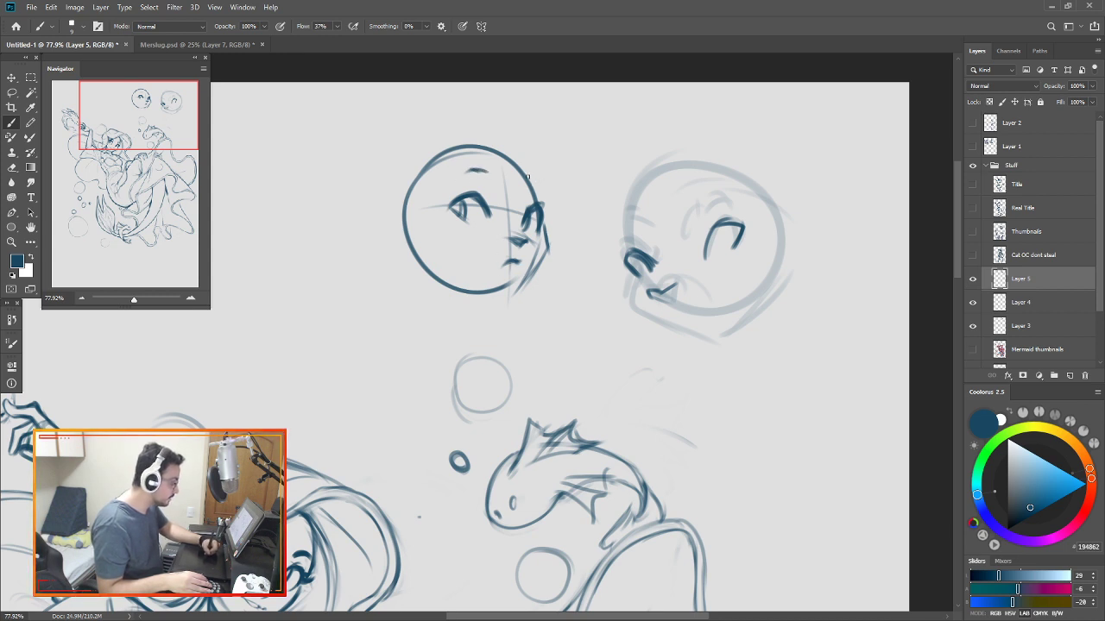
pyautogui.moveTo(466, 151); pyautogui.dragTo(542, 209)
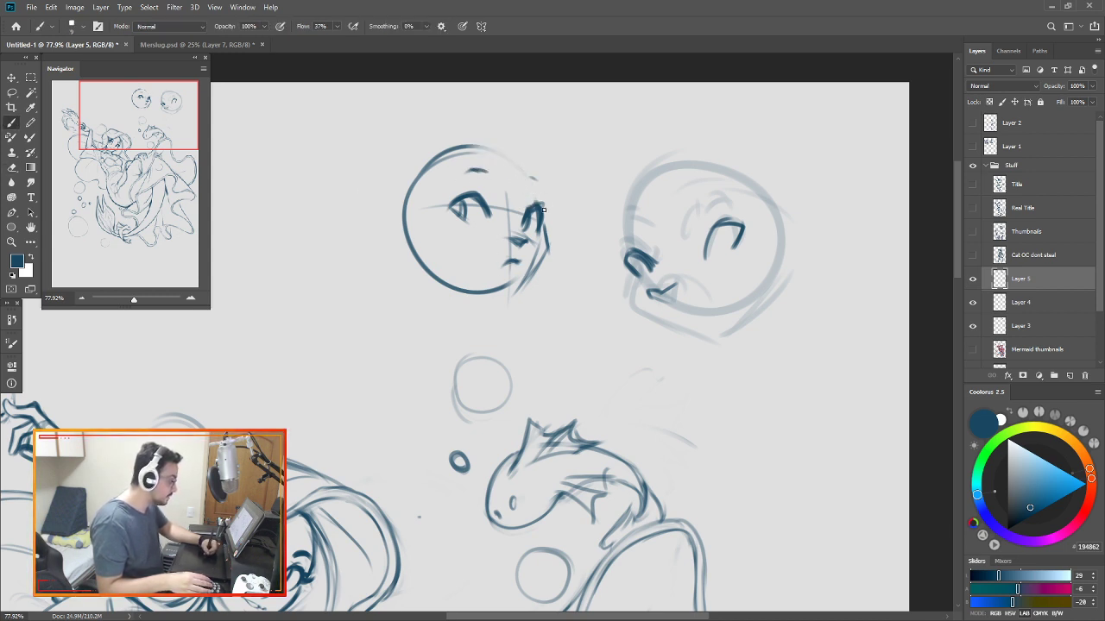
pyautogui.moveTo(542, 209); pyautogui.dragTo(449, 214)
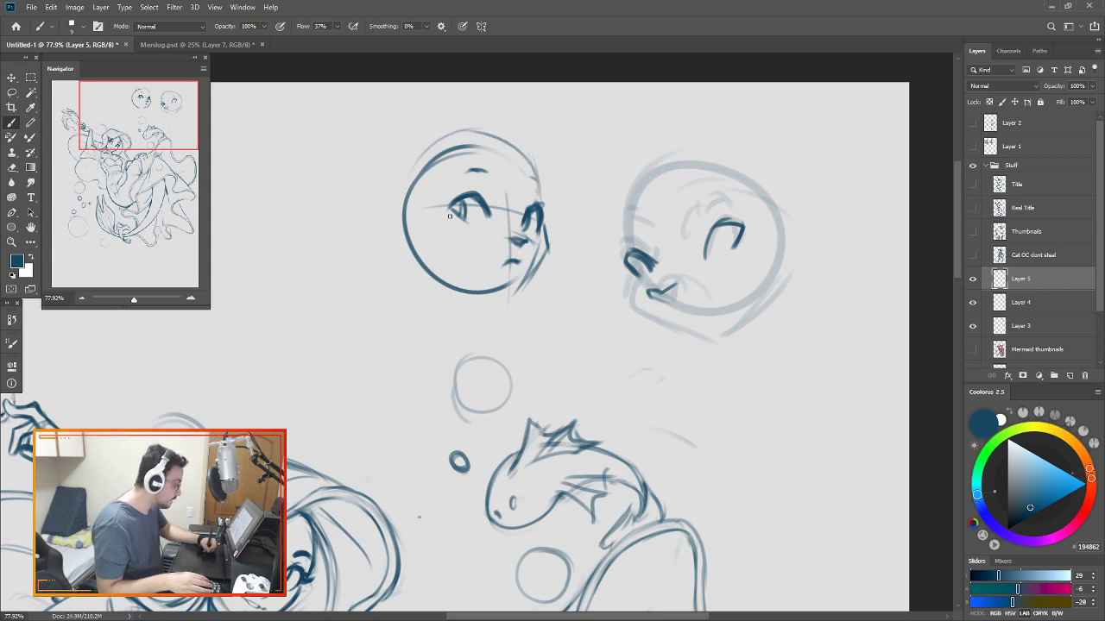